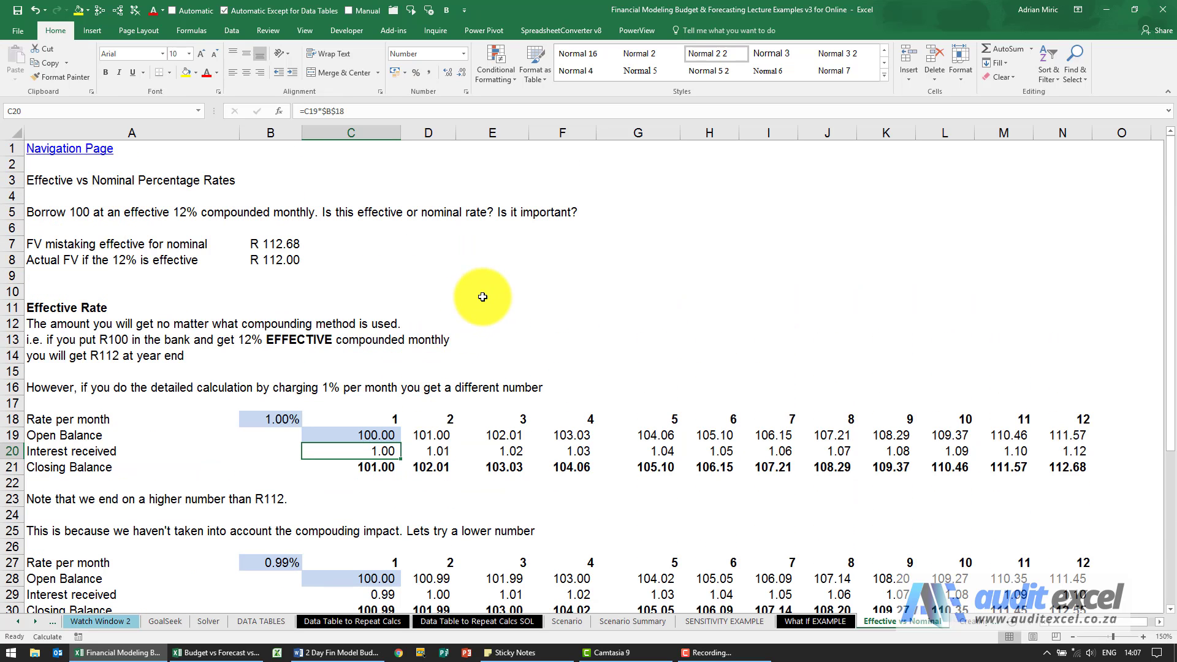
{"action": "mouse_move", "coordinate": [488, 300]}
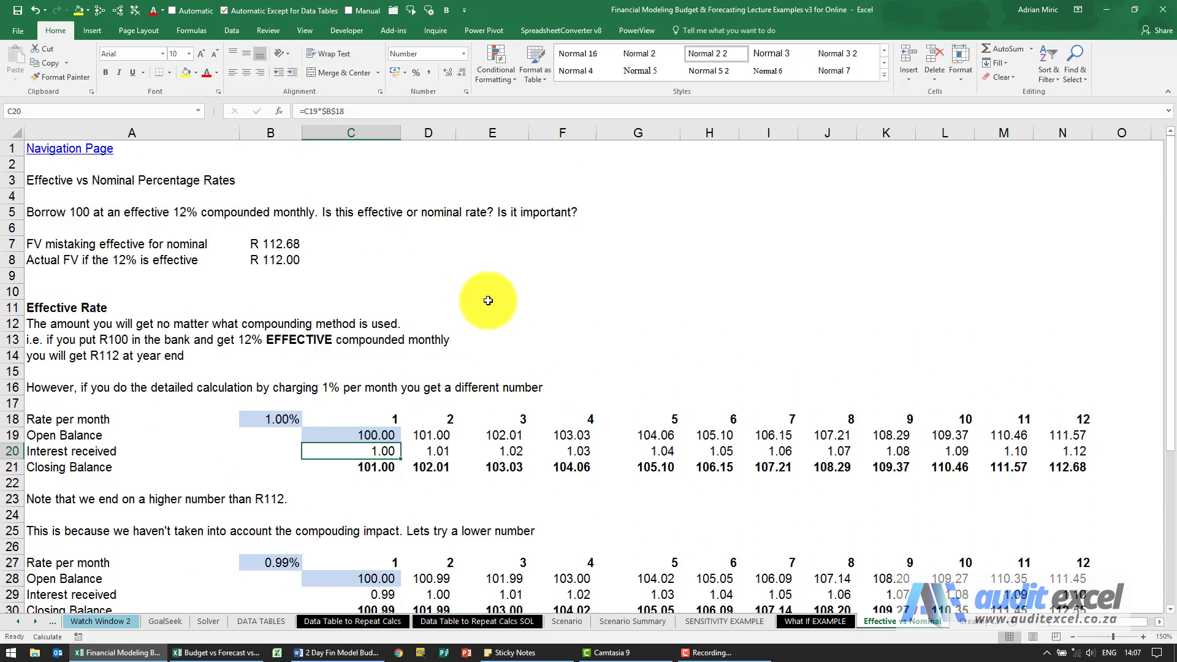
Step: Review the first schedule's interest, closing and opening balance formulas and its 112.68 month-12 close
{"action": "scroll", "scroll_direction": "down", "scroll_amount": 3}
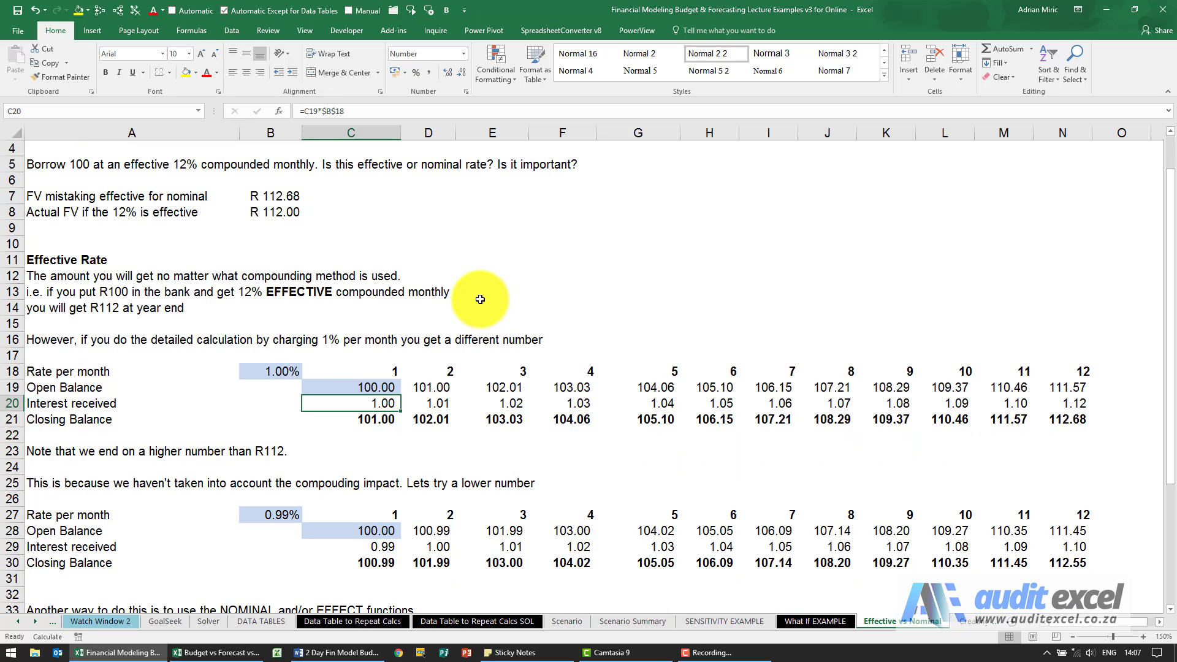
{"action": "mouse_move", "coordinate": [471, 366]}
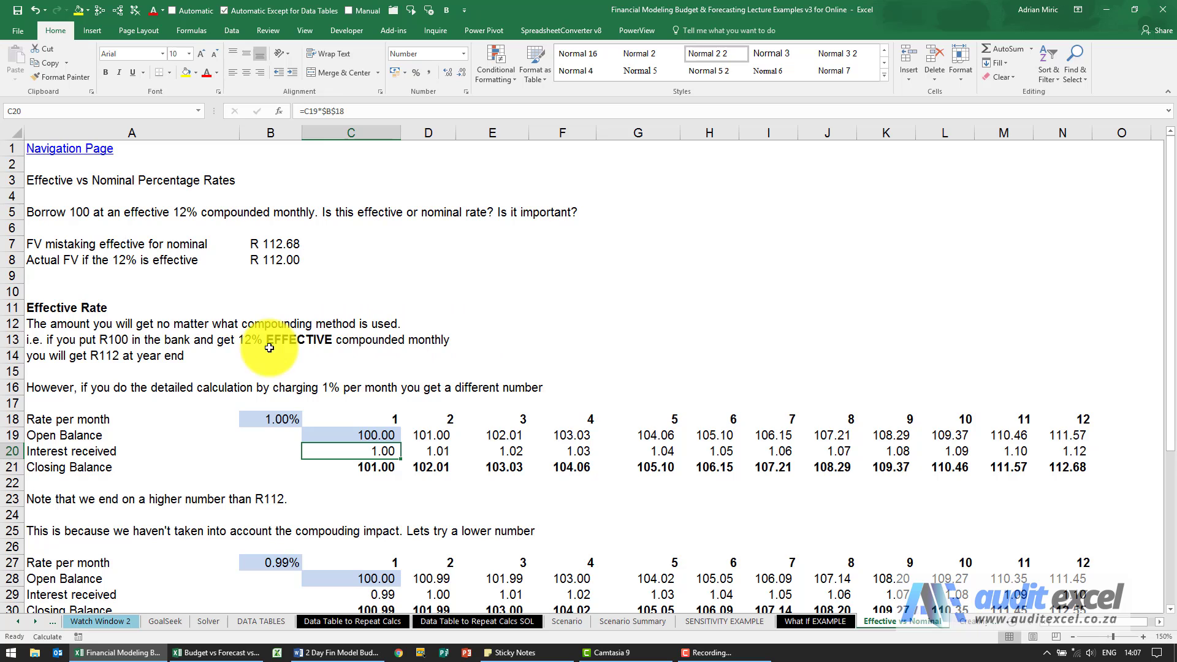
{"action": "mouse_move", "coordinate": [267, 325]}
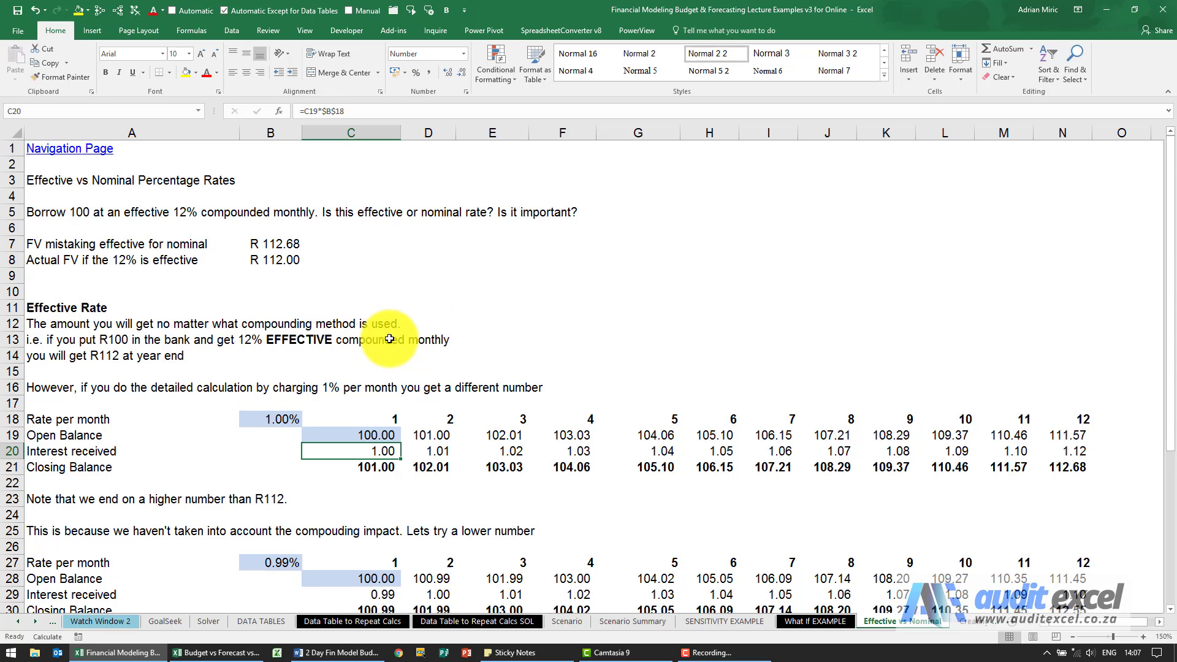
{"action": "scroll", "scroll_direction": "down", "scroll_amount": 3}
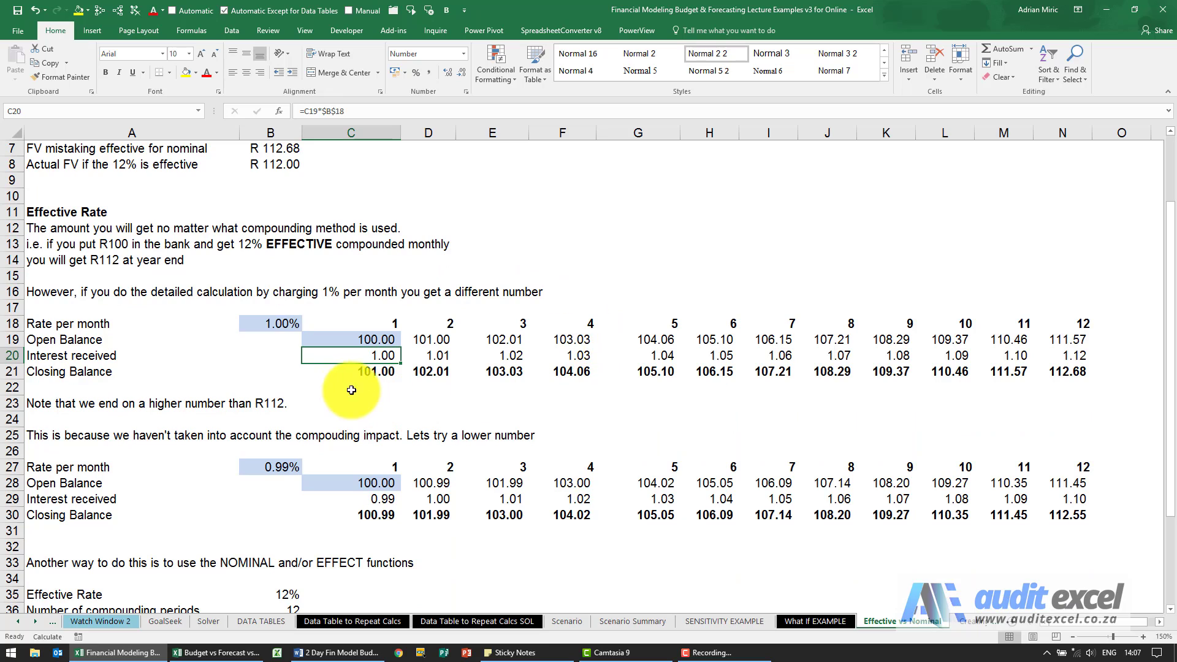
{"action": "left_click", "coordinate": [374, 338]}
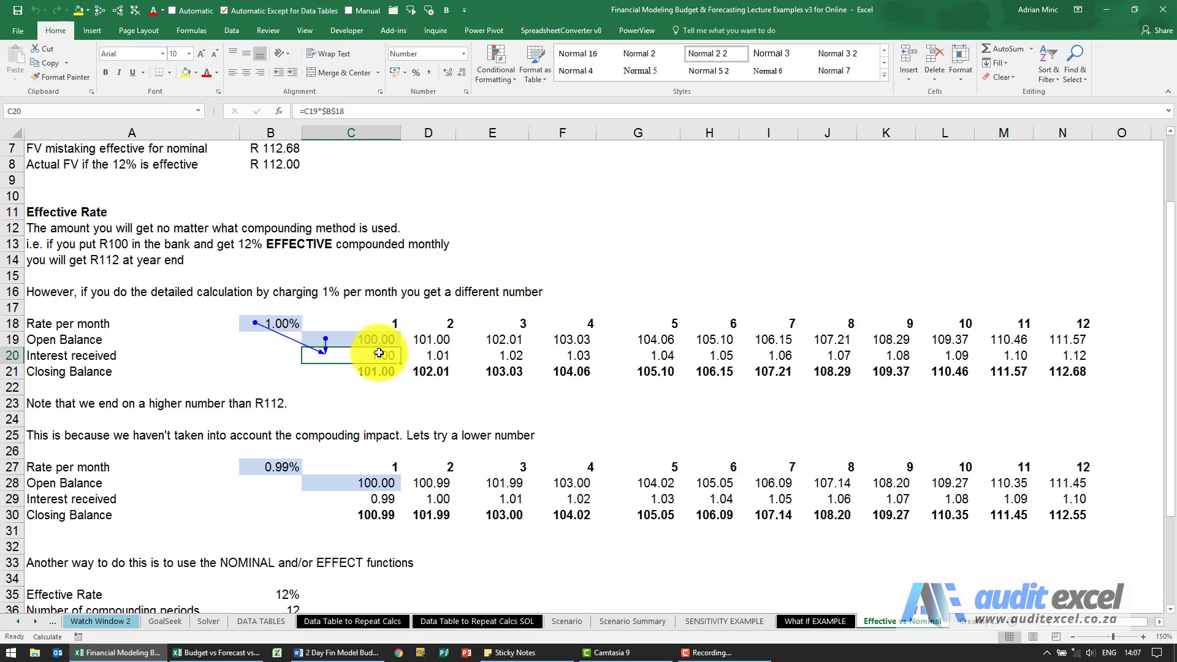
{"action": "left_click", "coordinate": [368, 370]}
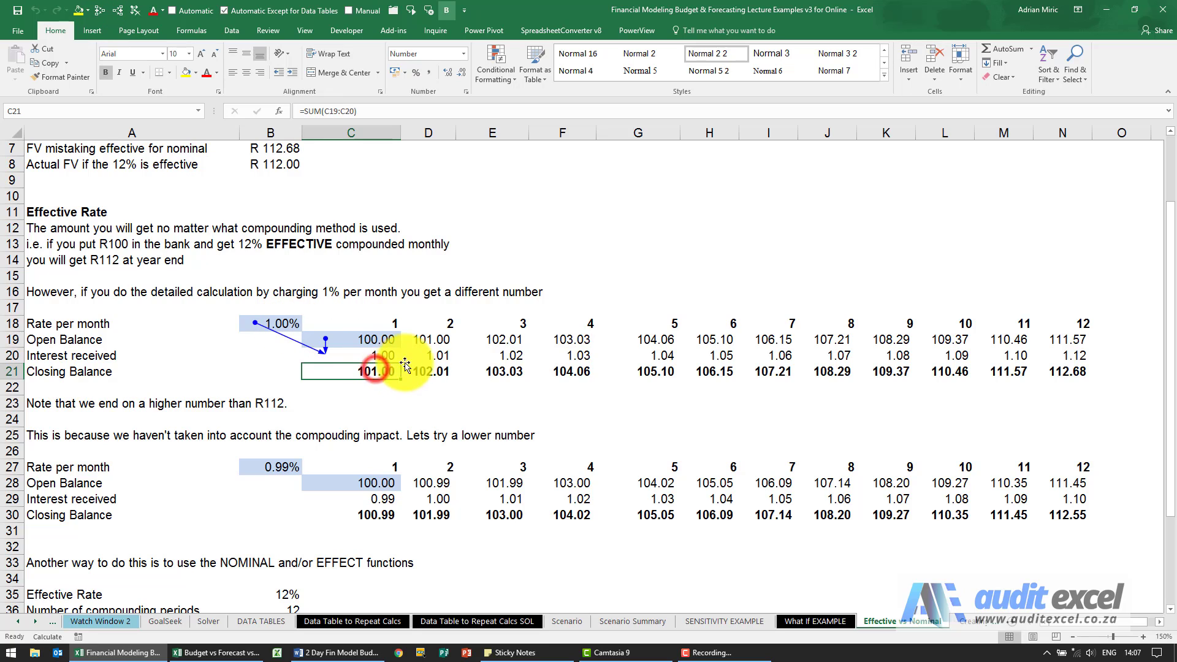
{"action": "left_click", "coordinate": [432, 340]}
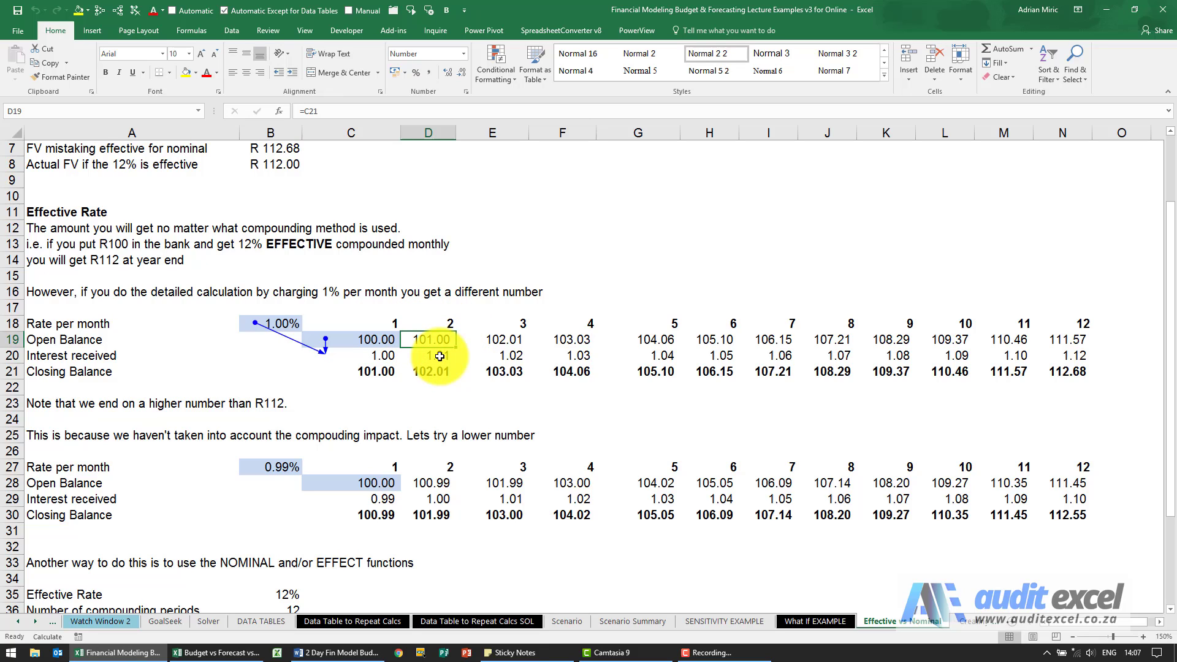
{"action": "left_click", "coordinate": [439, 355]}
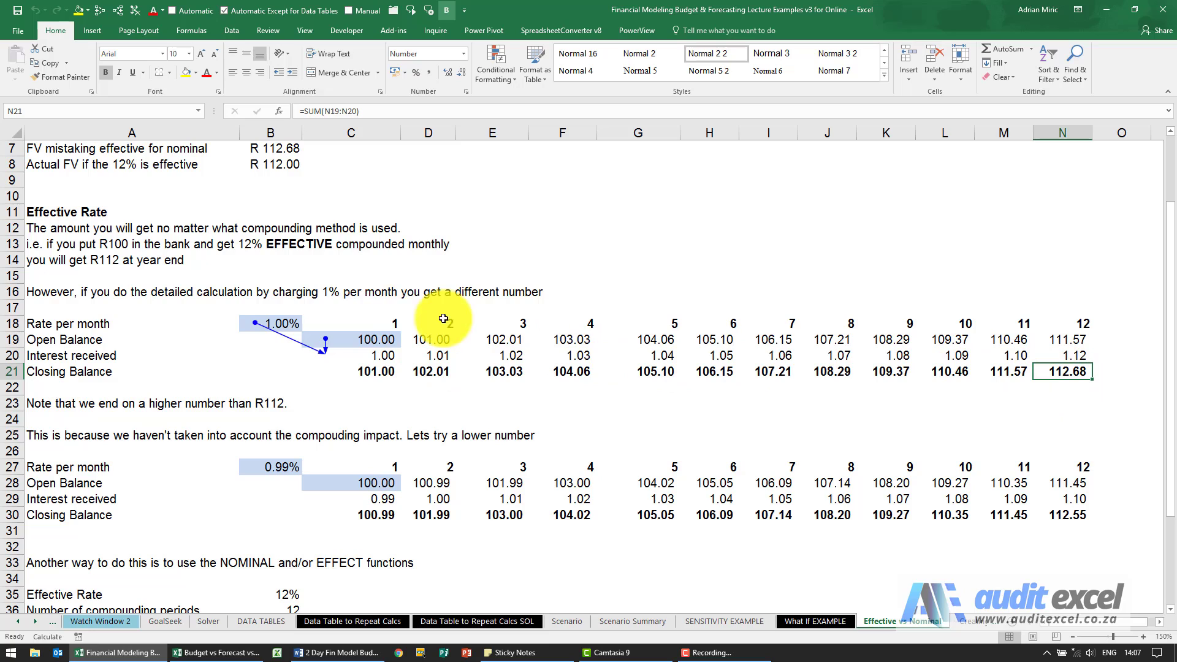
{"action": "mouse_move", "coordinate": [267, 250]}
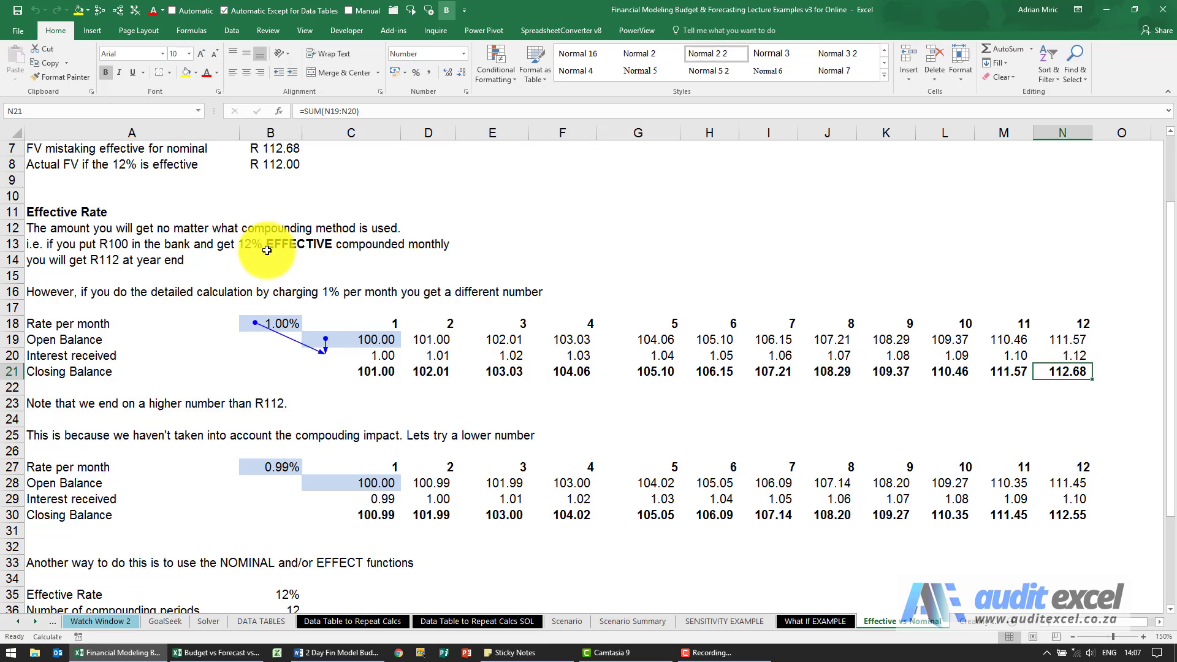
{"action": "mouse_move", "coordinate": [1063, 383]}
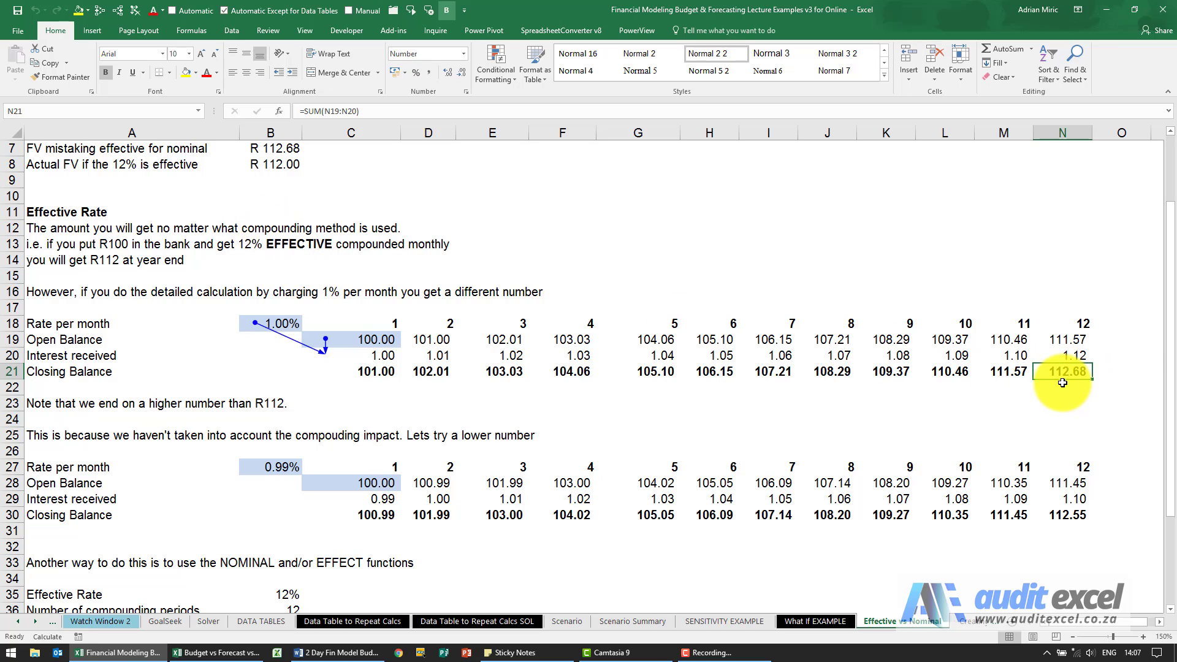
{"action": "mouse_move", "coordinate": [1083, 382]}
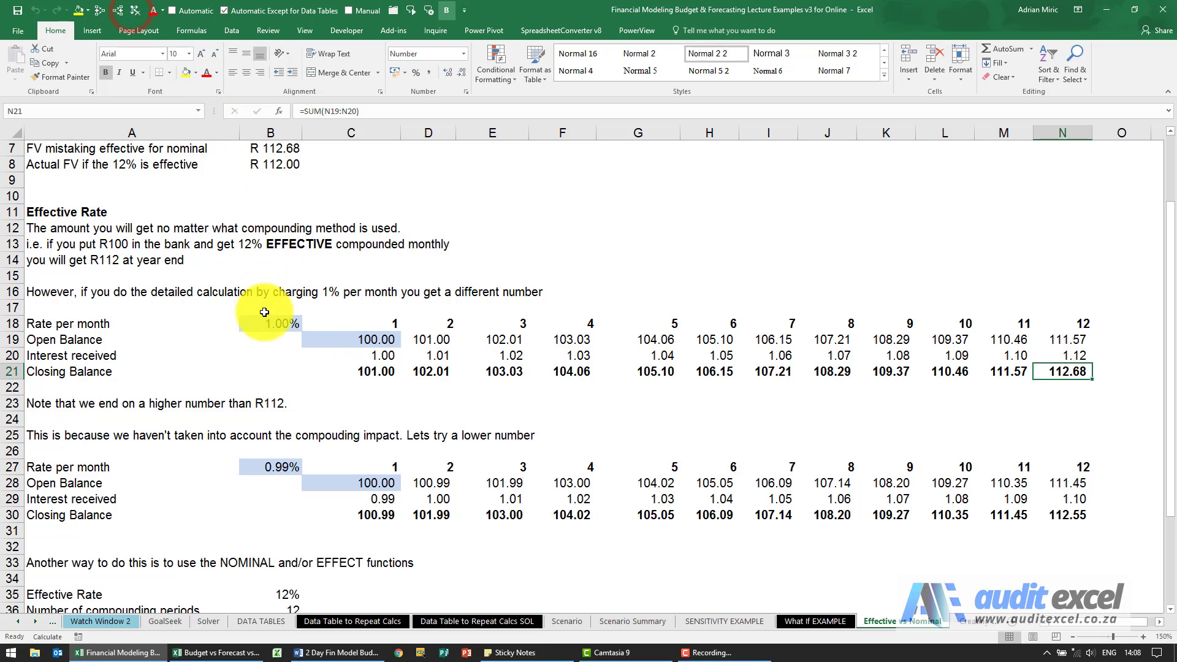
Step: Lower the rate per month in B18 to 0.99%, then 0.98%, cutting month 12 to 112.42
{"action": "left_click", "coordinate": [270, 324]}
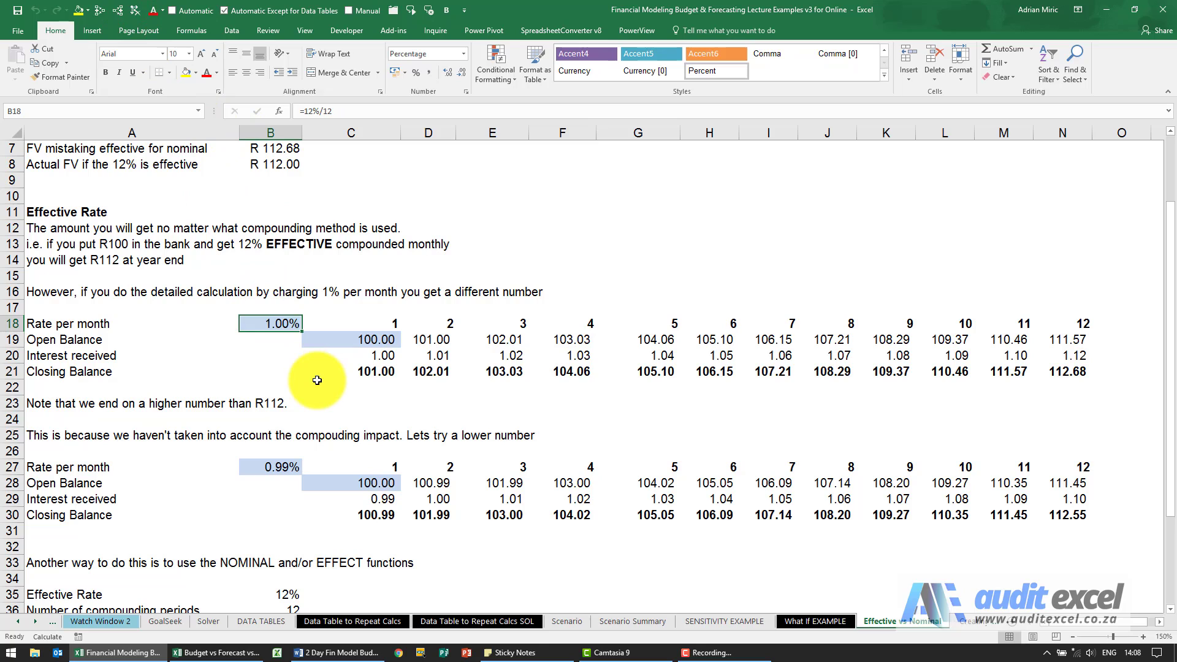
{"action": "type", "text": ".99%"}
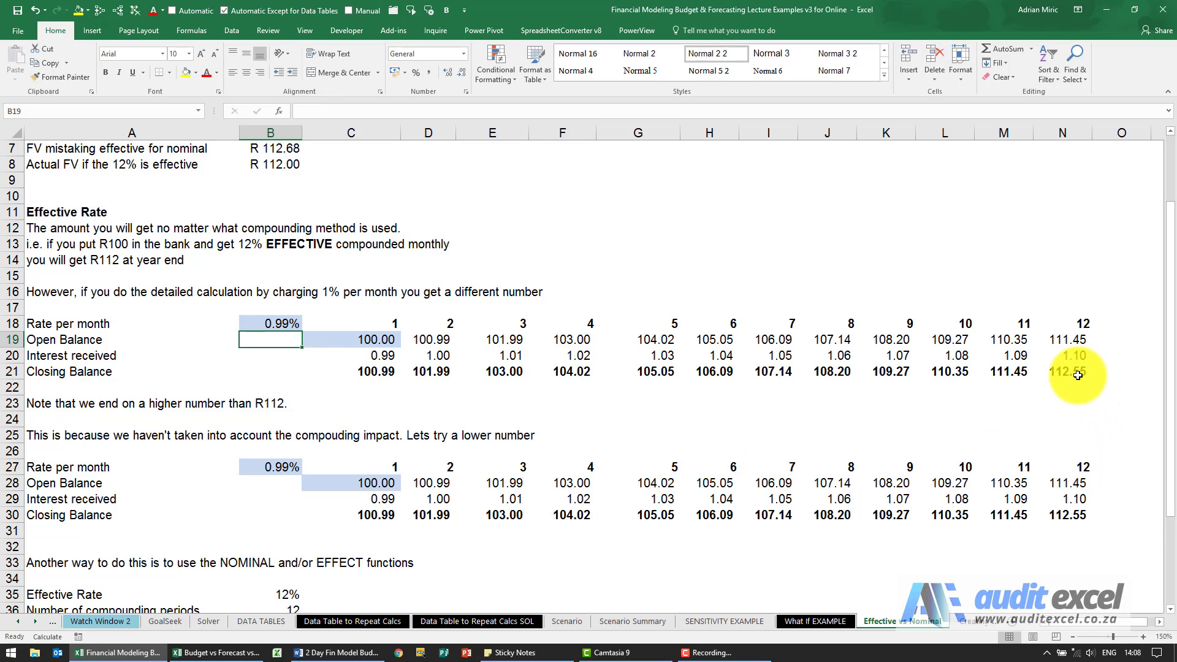
{"action": "left_click", "coordinate": [250, 323]}
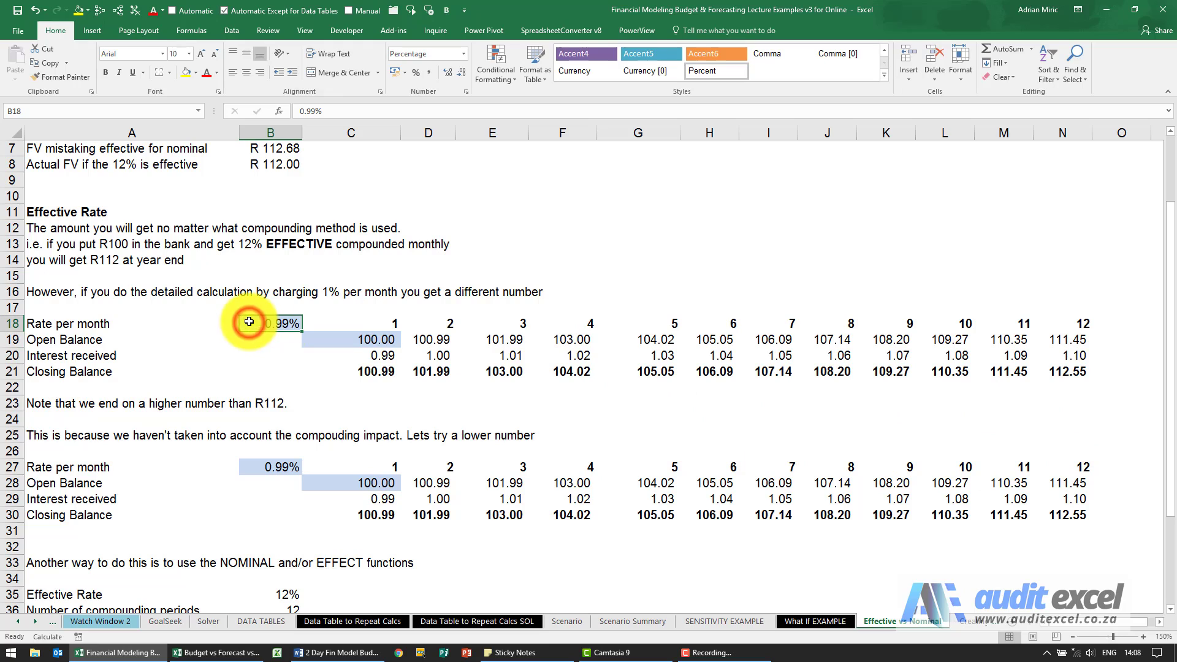
{"action": "type", "text": ".98%"}
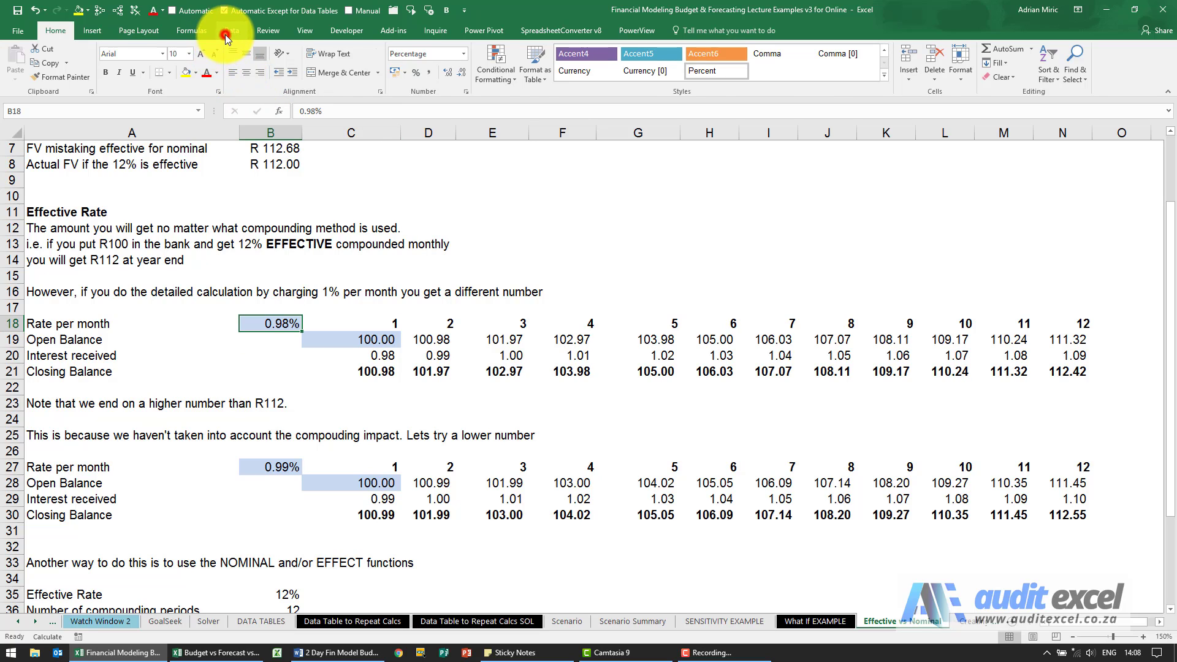
Step: Goal Seek N21 to 112 by changing B18, solving the monthly rate at about 0.95%
{"action": "left_click", "coordinate": [735, 61]}
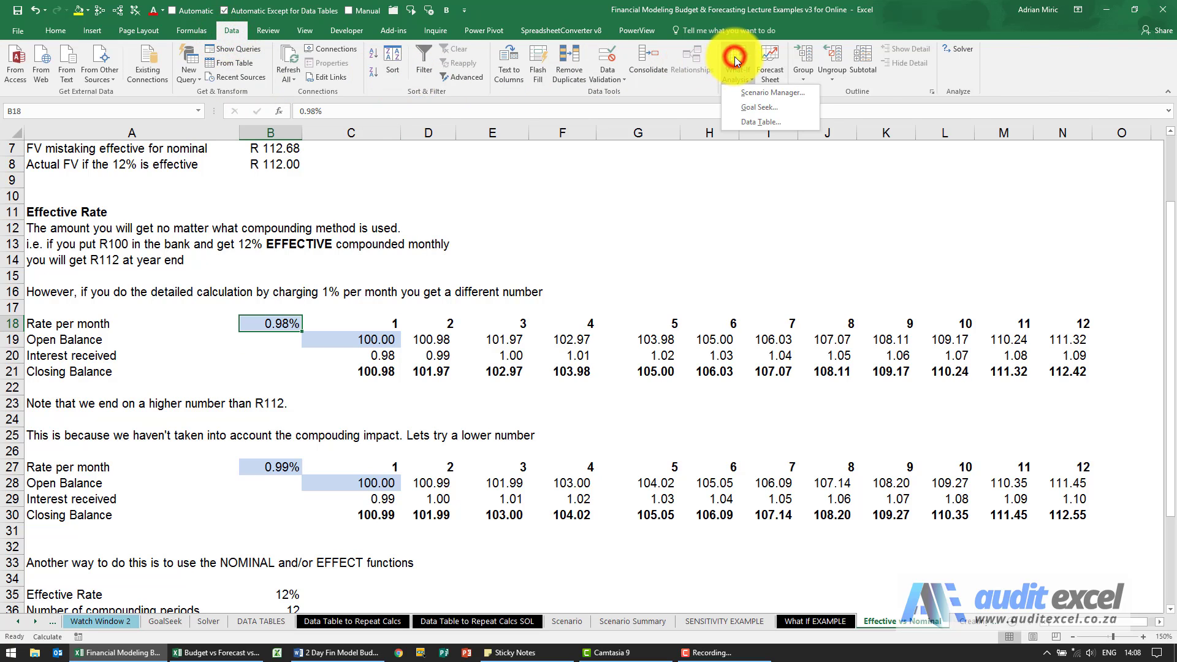
{"action": "left_click", "coordinate": [760, 107]}
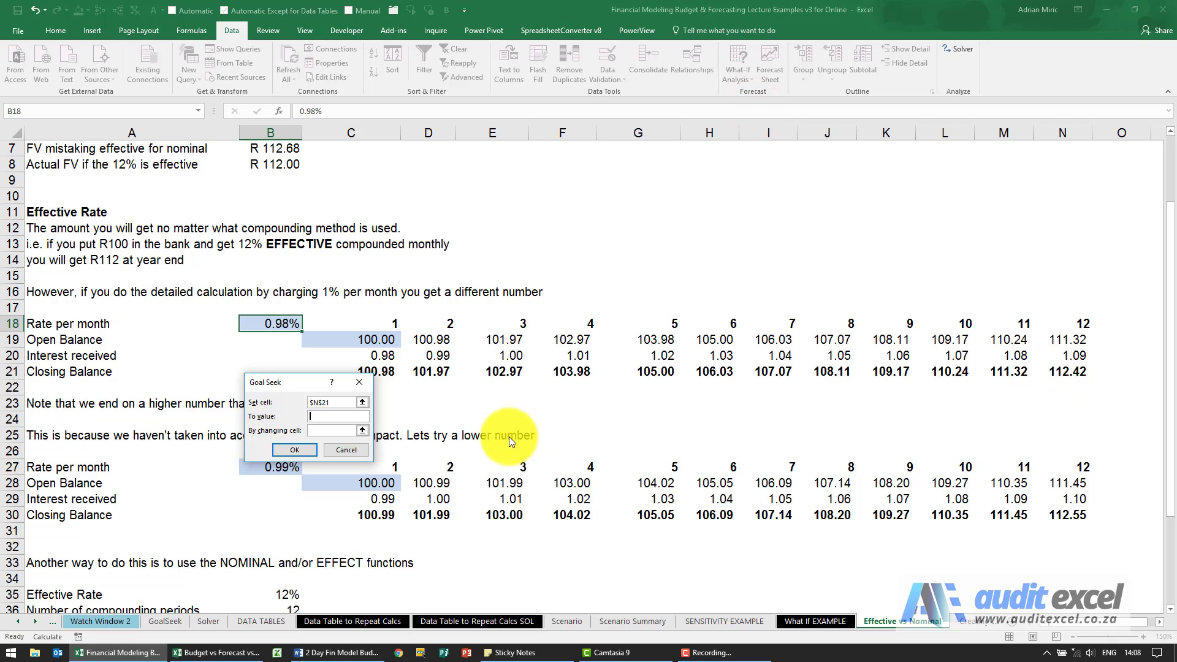
{"action": "type", "text": "112"}
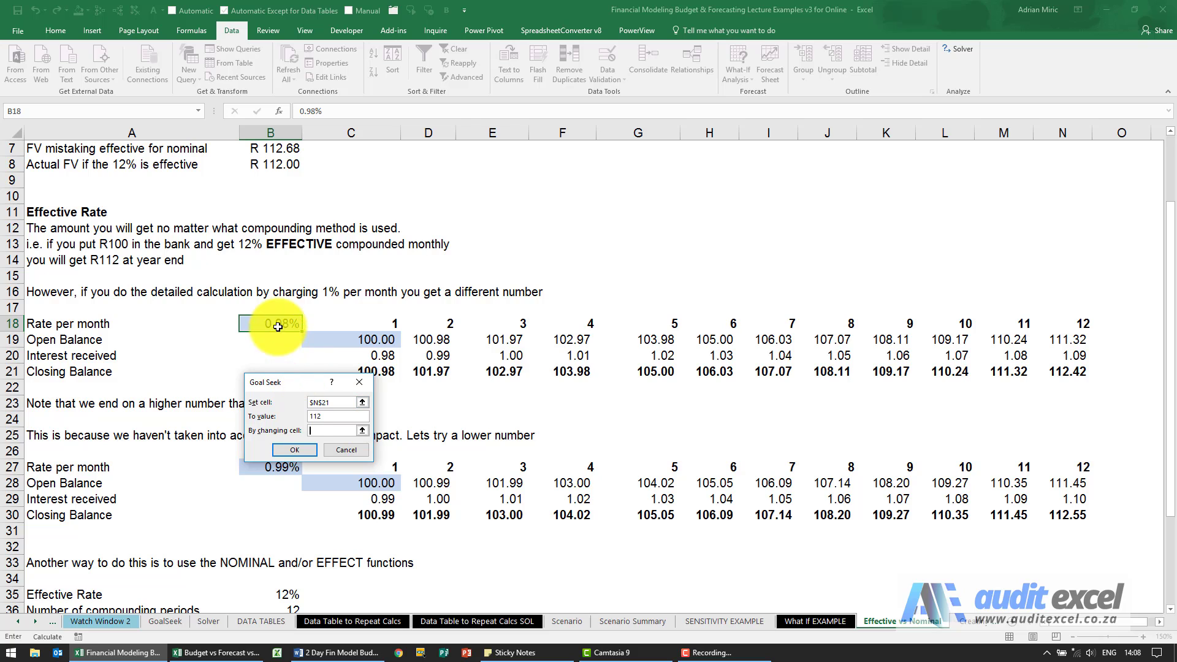
{"action": "left_click", "coordinate": [294, 448]}
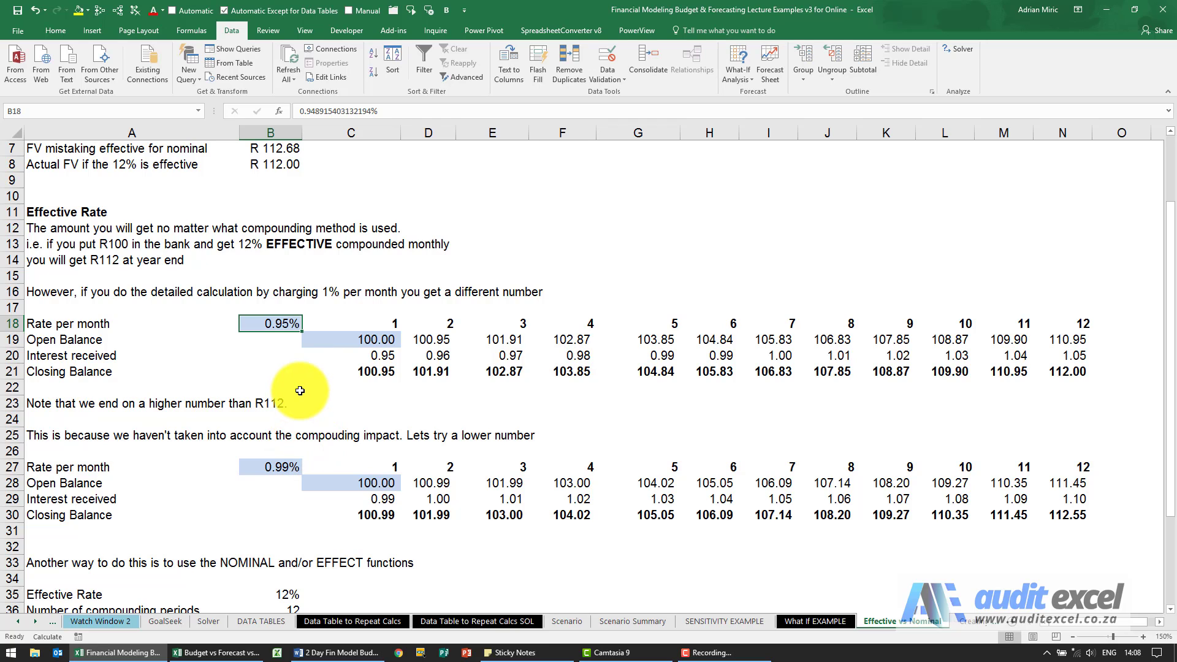
{"action": "mouse_move", "coordinate": [323, 349]}
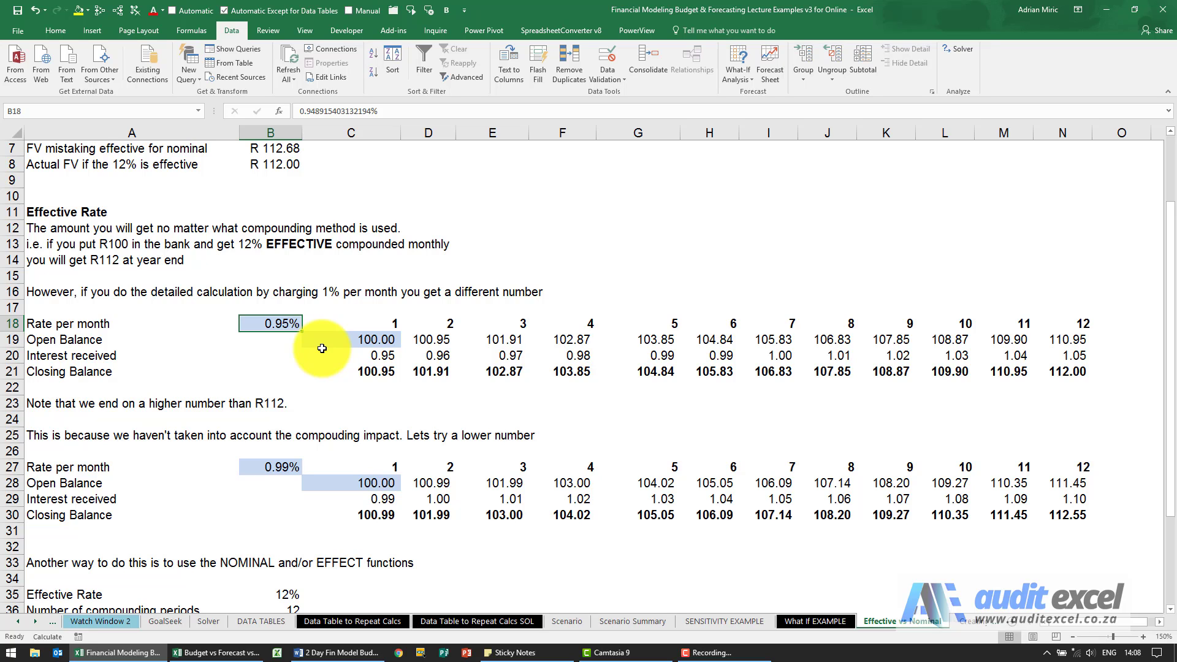
Step: Enter a 'Nominal Rate' label in A26 above the second table's 0.99% rate row
{"action": "left_click", "coordinate": [386, 435]}
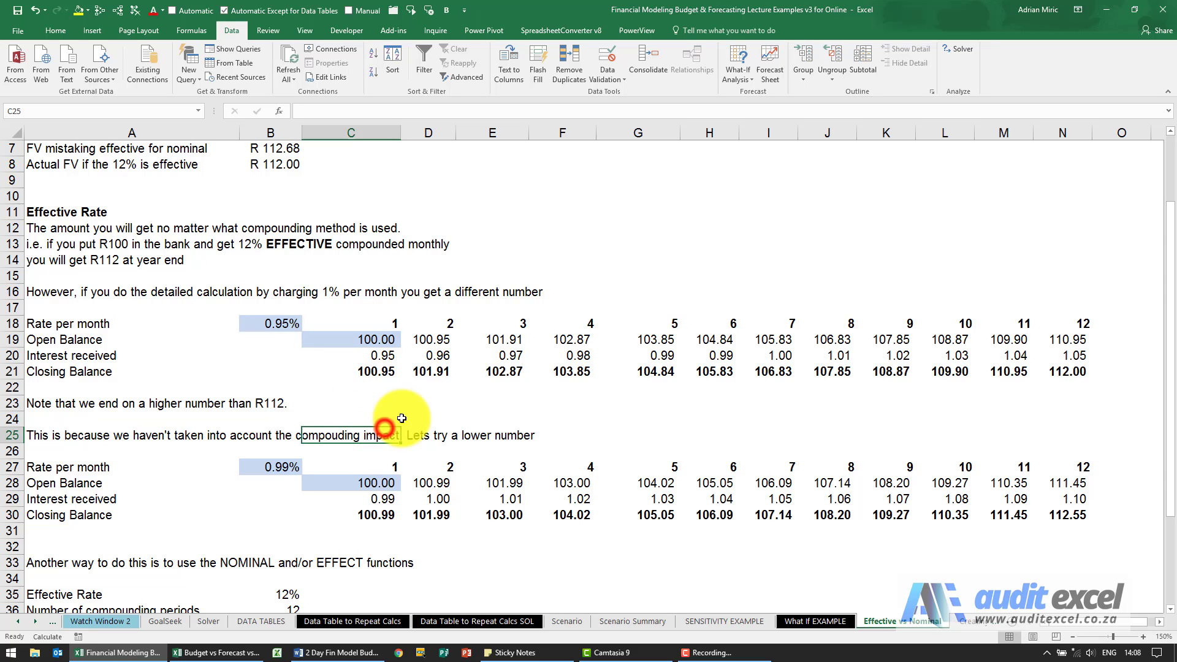
{"action": "scroll", "scroll_direction": "down", "scroll_amount": 3}
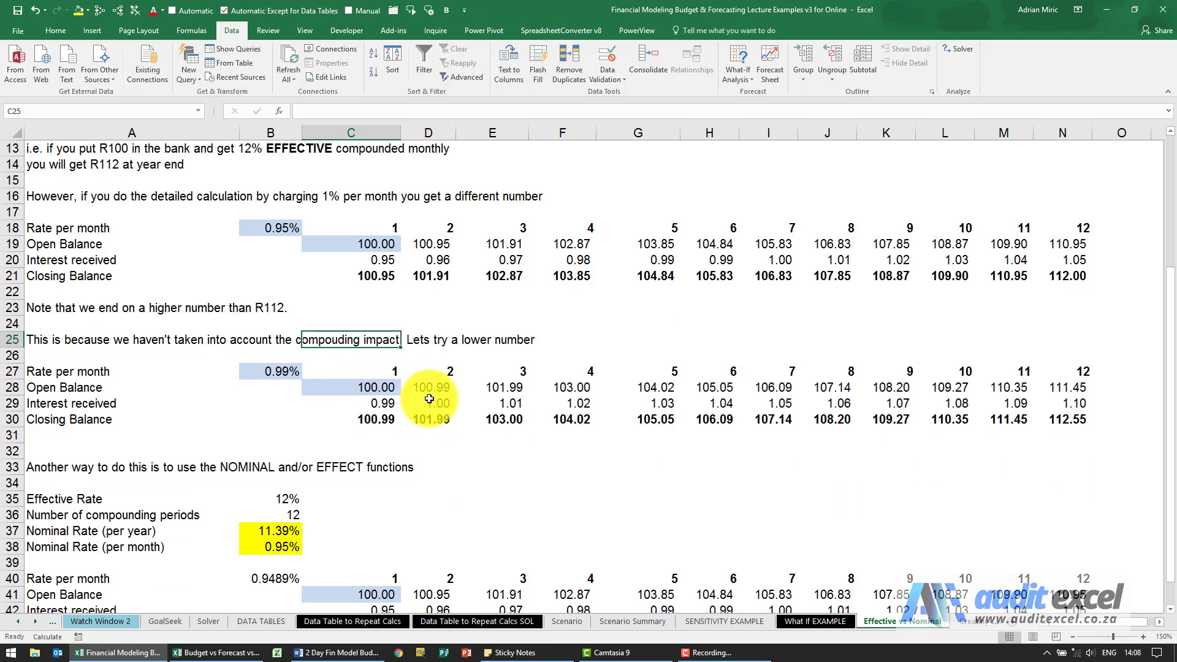
{"action": "left_click", "coordinate": [252, 370]}
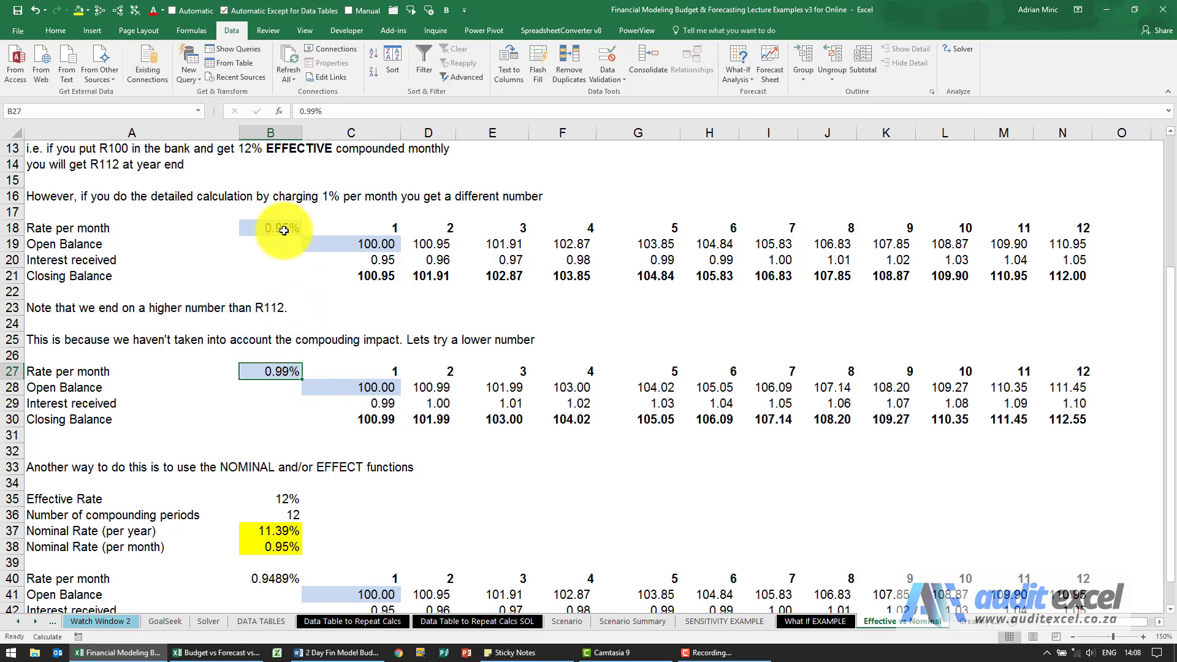
{"action": "left_click", "coordinate": [270, 228]}
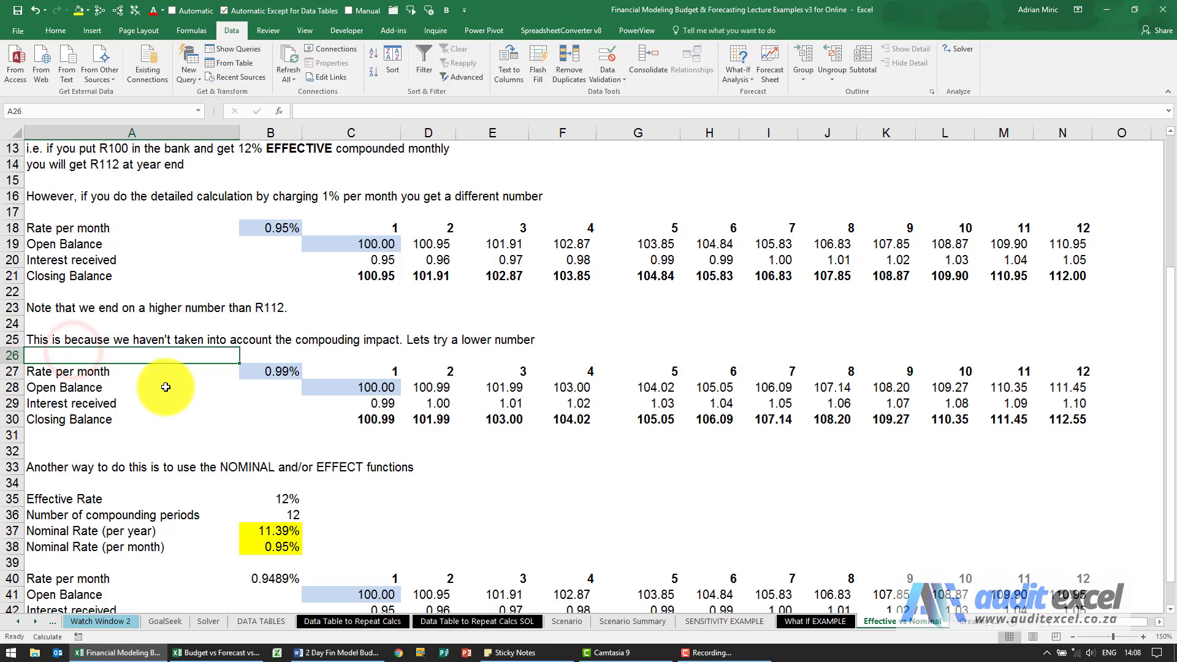
{"action": "type", "text": "Nominal Rate"}
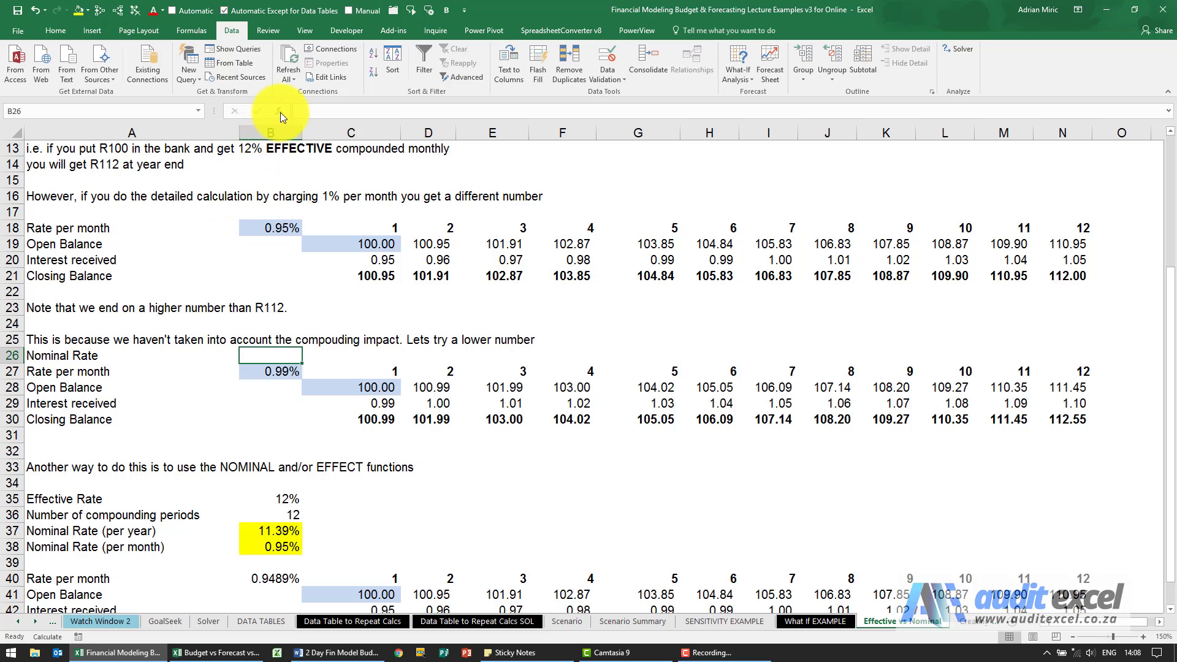
Step: Enter NOMINAL(B35,12) in B26, converting the 12% effective rate to 0.113866
{"action": "left_click", "coordinate": [278, 111]}
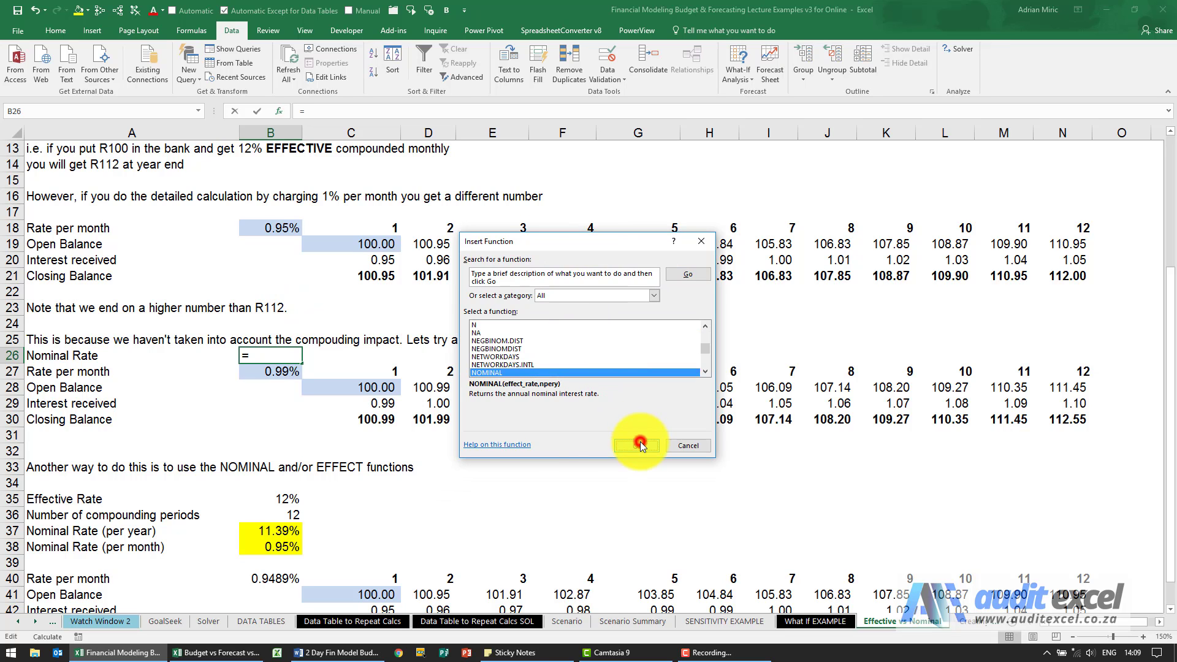
{"action": "left_click", "coordinate": [638, 445]}
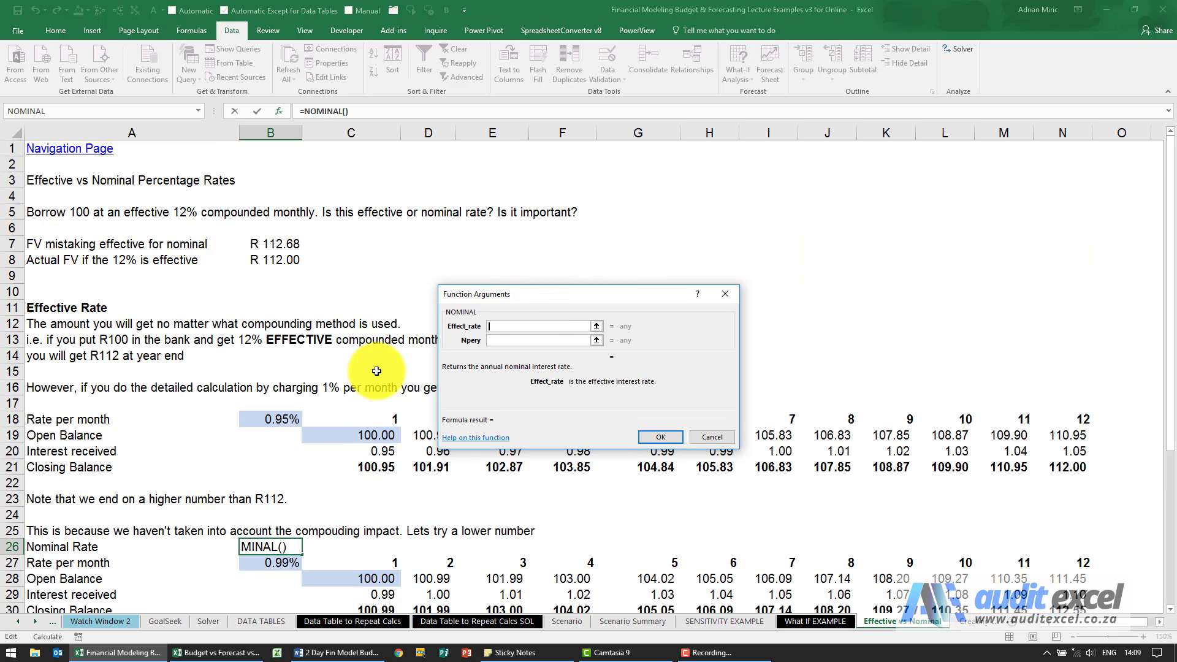
{"action": "scroll", "scroll_direction": "down", "scroll_amount": 3}
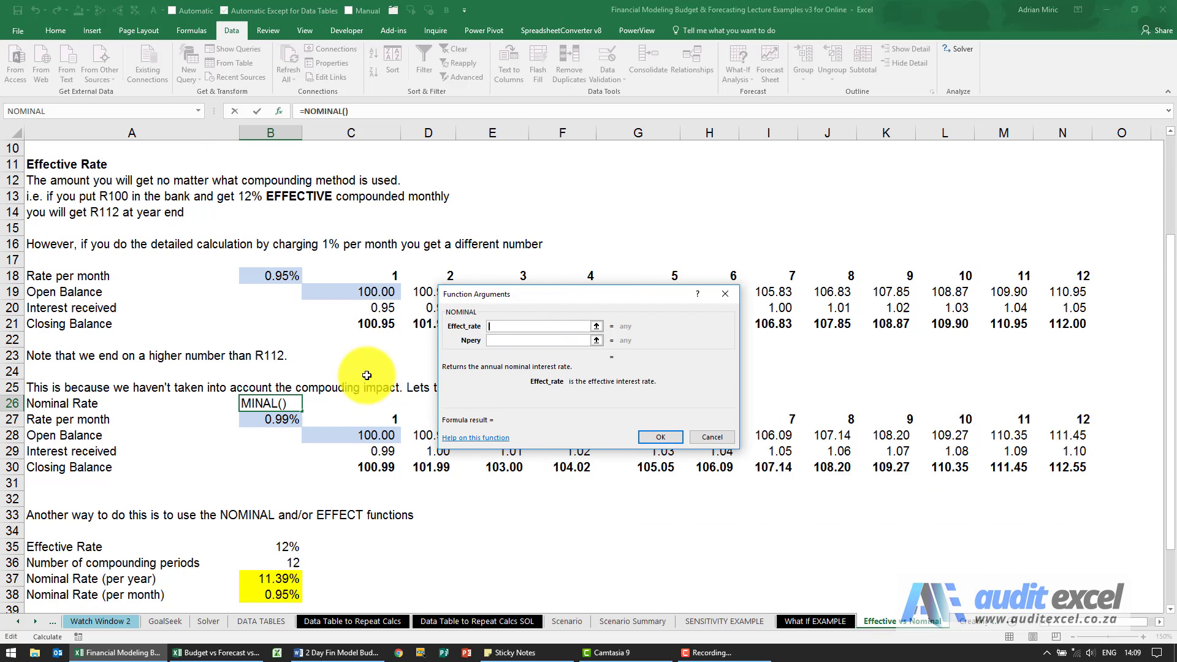
{"action": "left_click", "coordinate": [287, 499]}
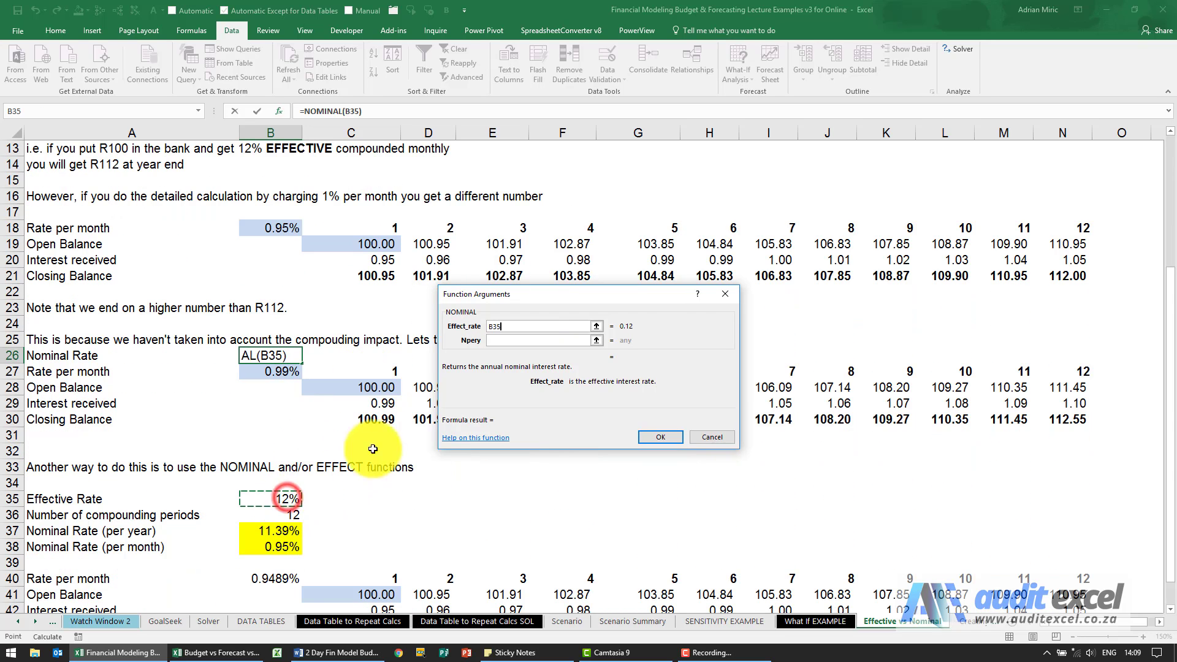
{"action": "left_click", "coordinate": [537, 341]}
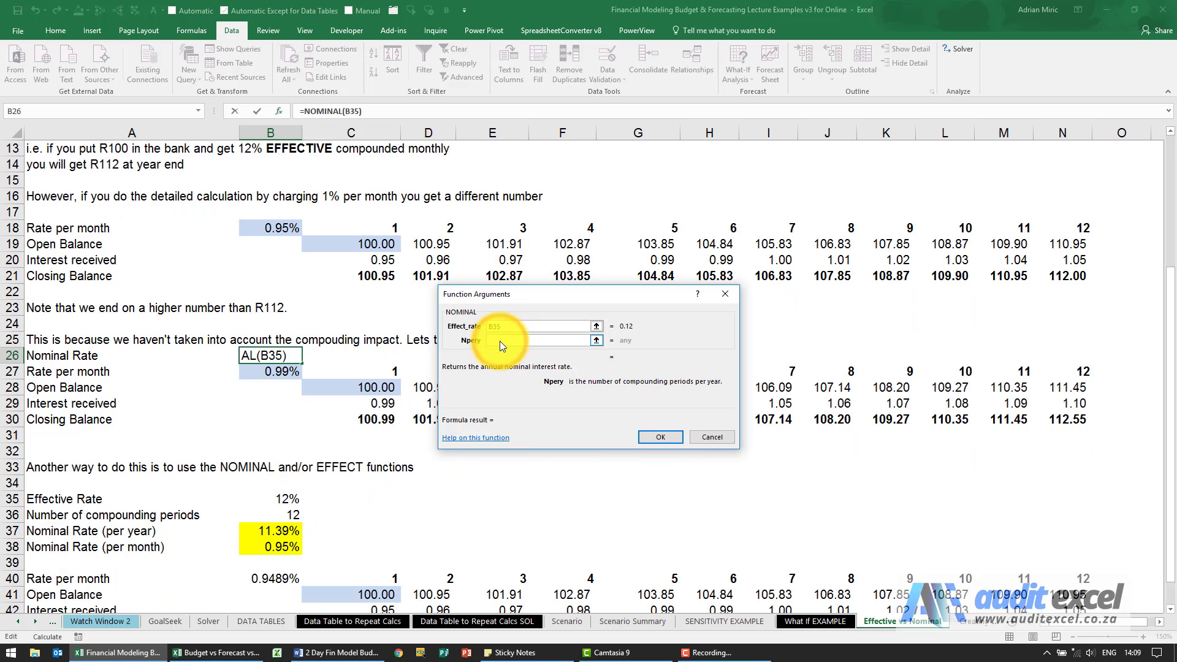
{"action": "type", "text": "12"}
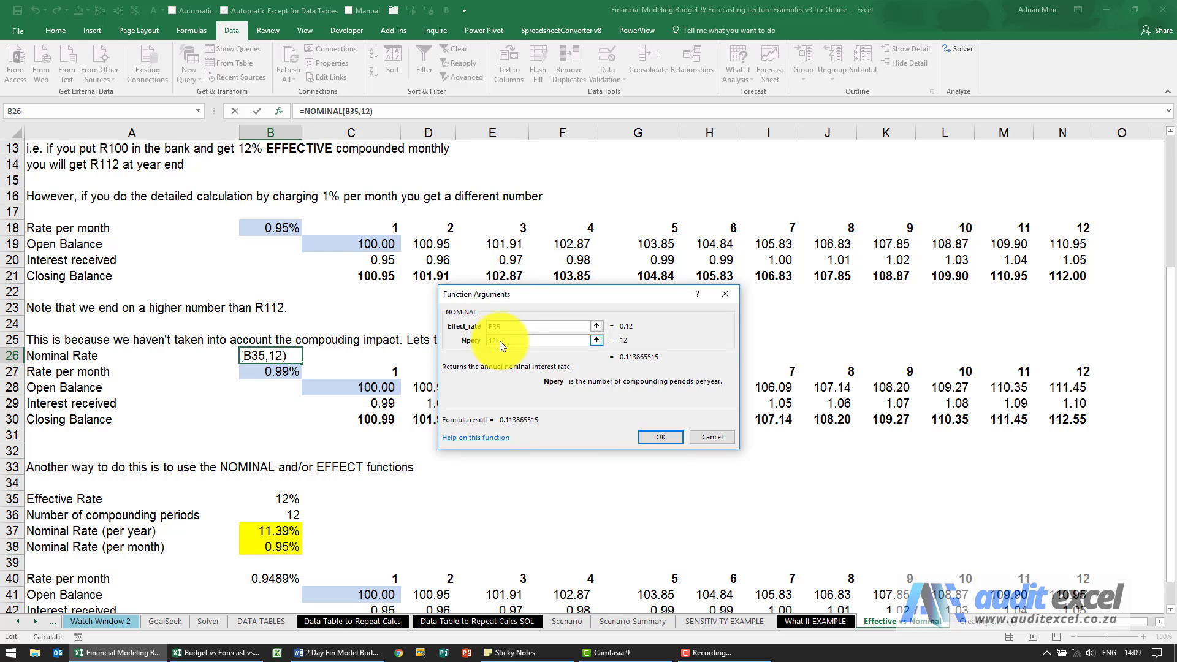
{"action": "left_click", "coordinate": [660, 437]}
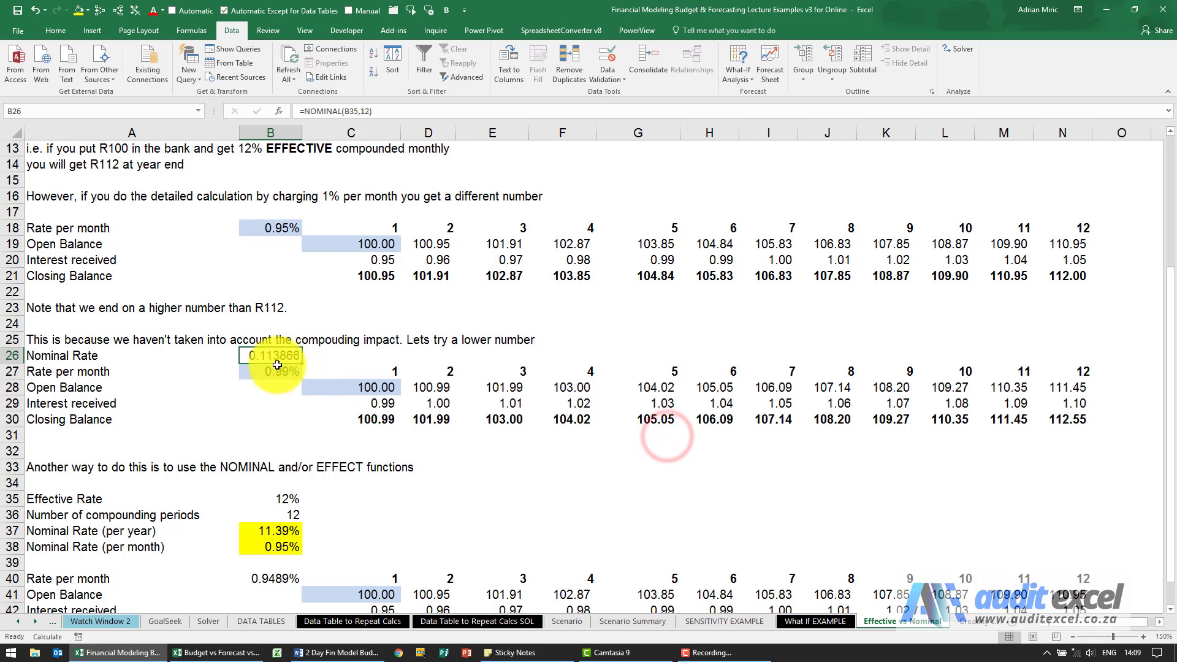
Step: Format B26 as 11.39%, link B27 to the 0.95% monthly nominal rate, confirming month 12 closes at 112.00
{"action": "left_click", "coordinate": [55, 30]}
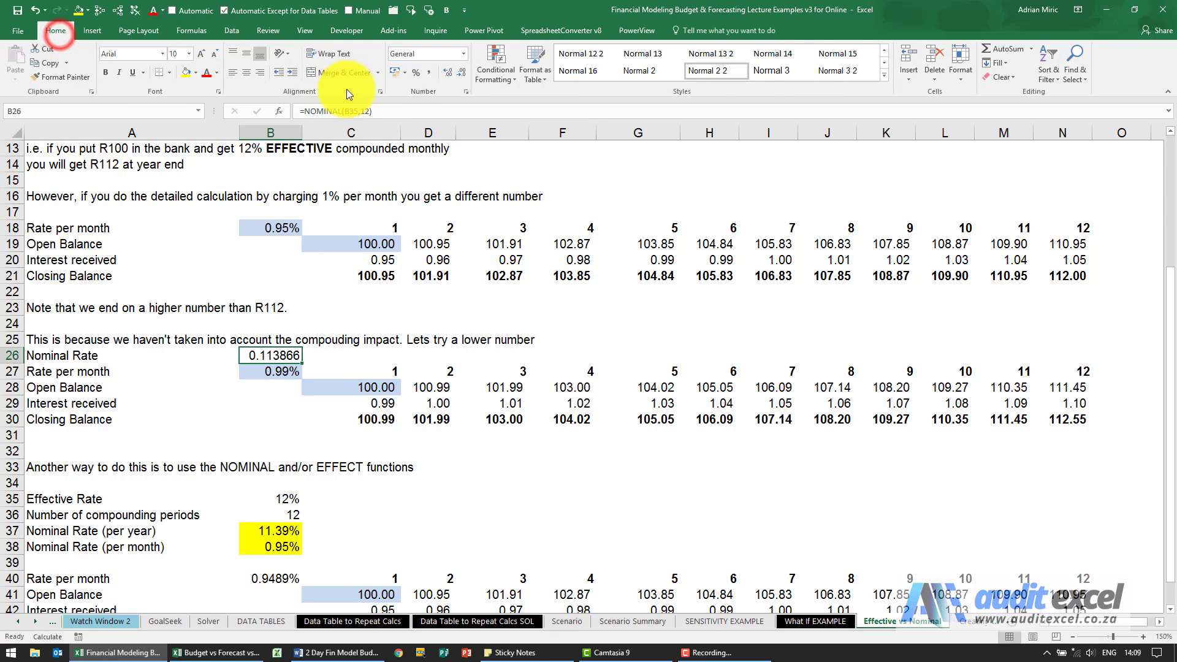
{"action": "left_click", "coordinate": [415, 71]}
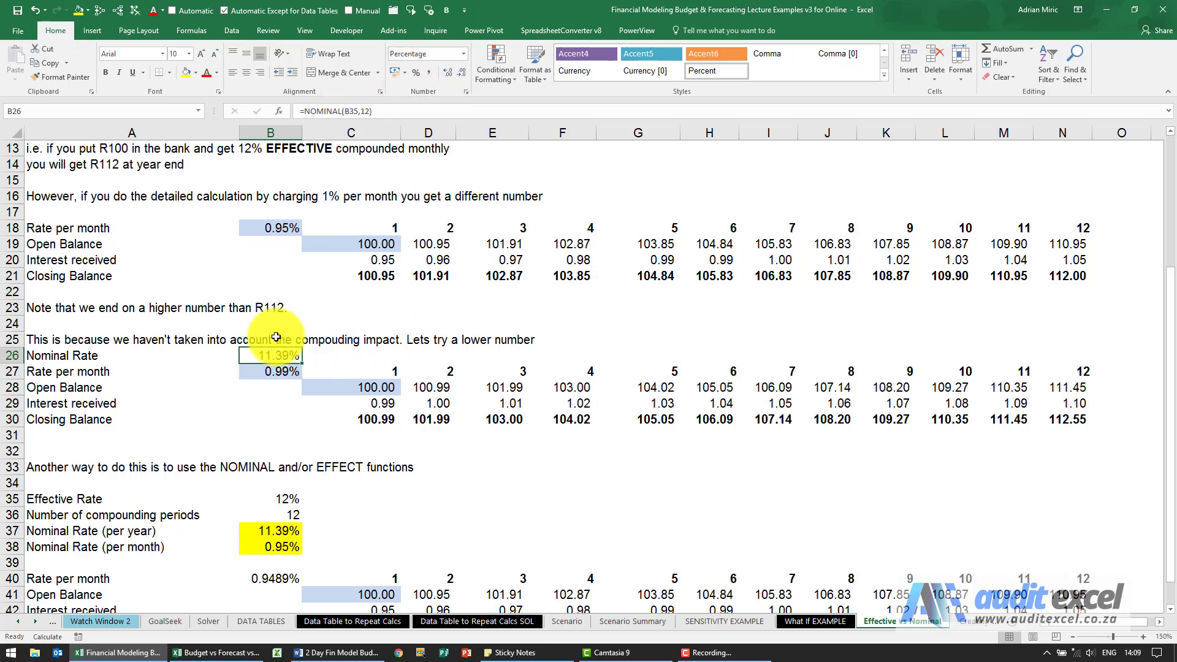
{"action": "left_click", "coordinate": [280, 371]}
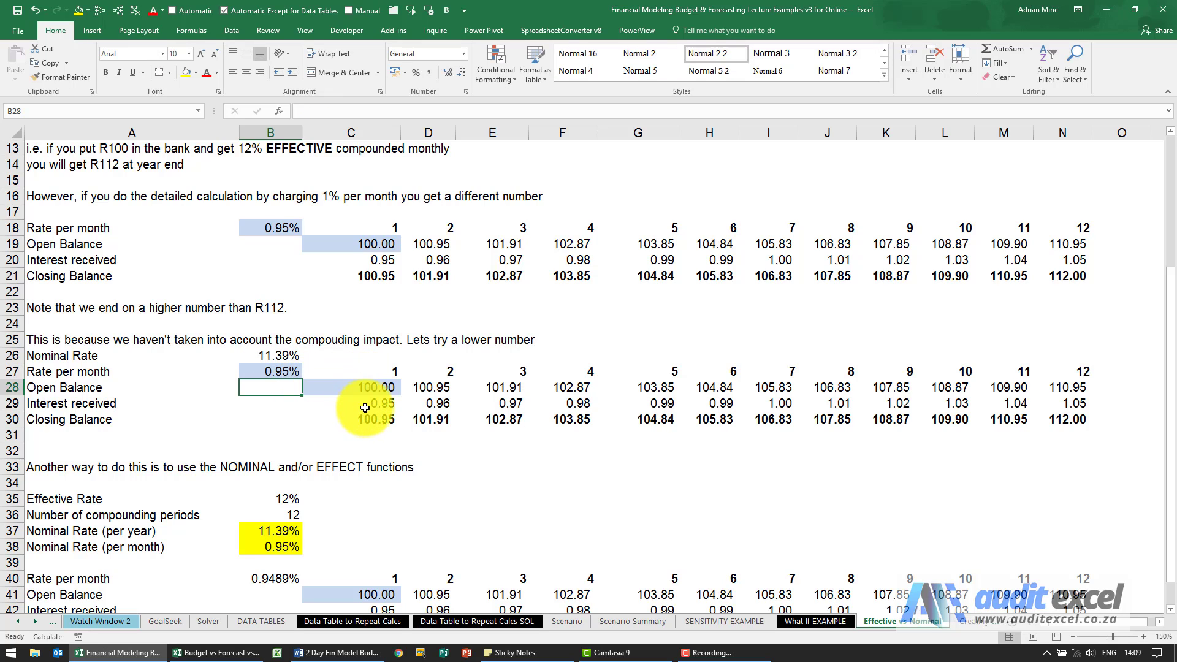
{"action": "left_click", "coordinate": [375, 403]}
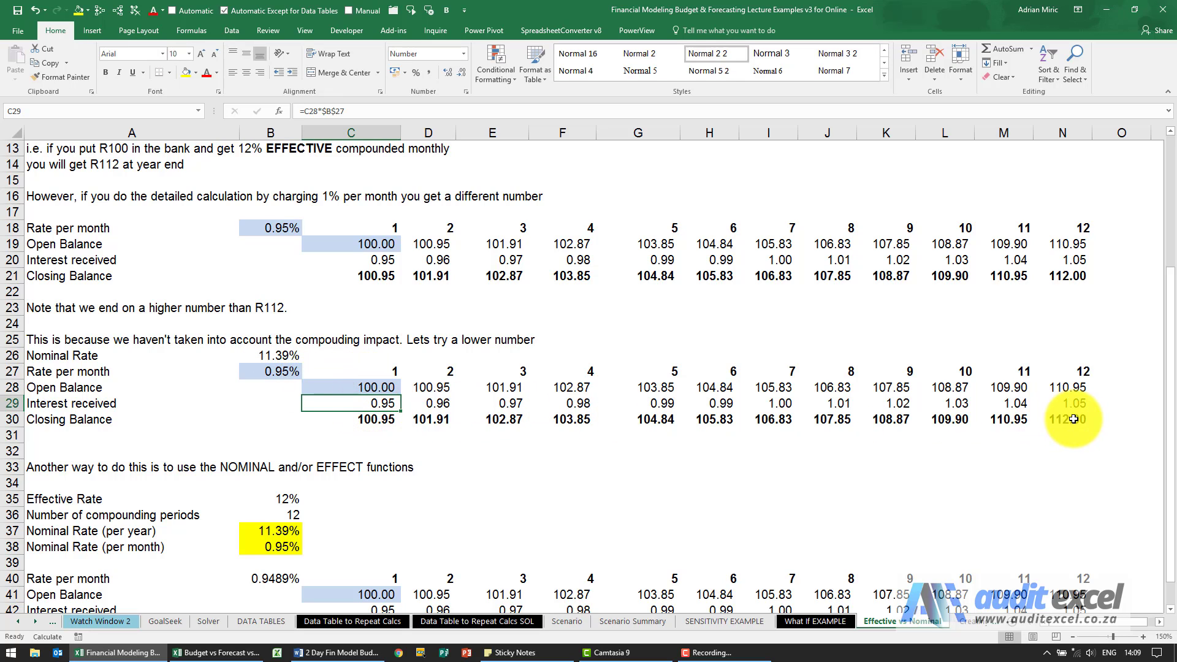
{"action": "left_click", "coordinate": [1073, 419]}
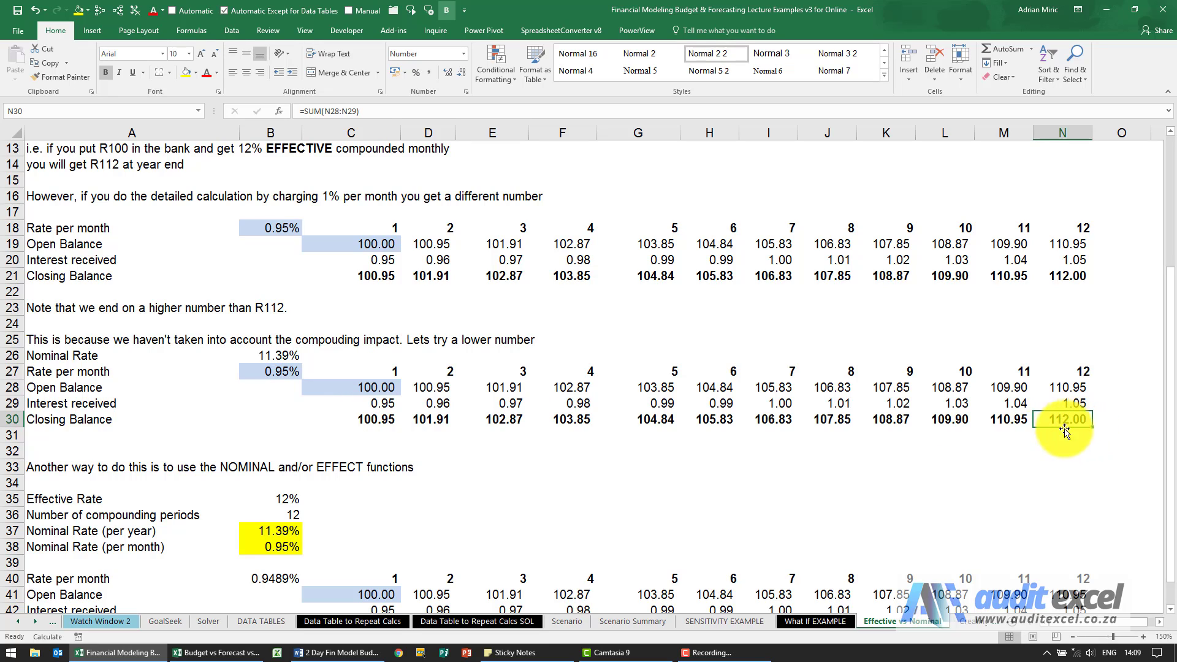
{"action": "mouse_move", "coordinate": [280, 346]}
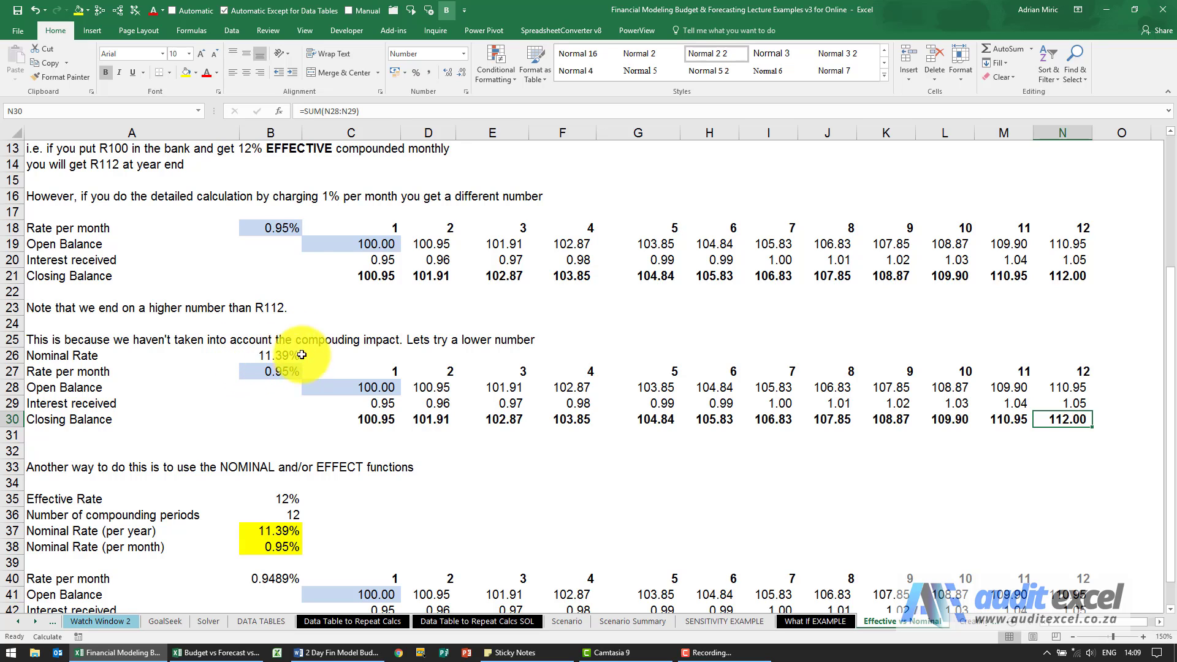
Step: Enter EFFECT(B26,12) in C26, converting the 11.39% nominal rate back to 12.00%
{"action": "left_click", "coordinate": [362, 356]}
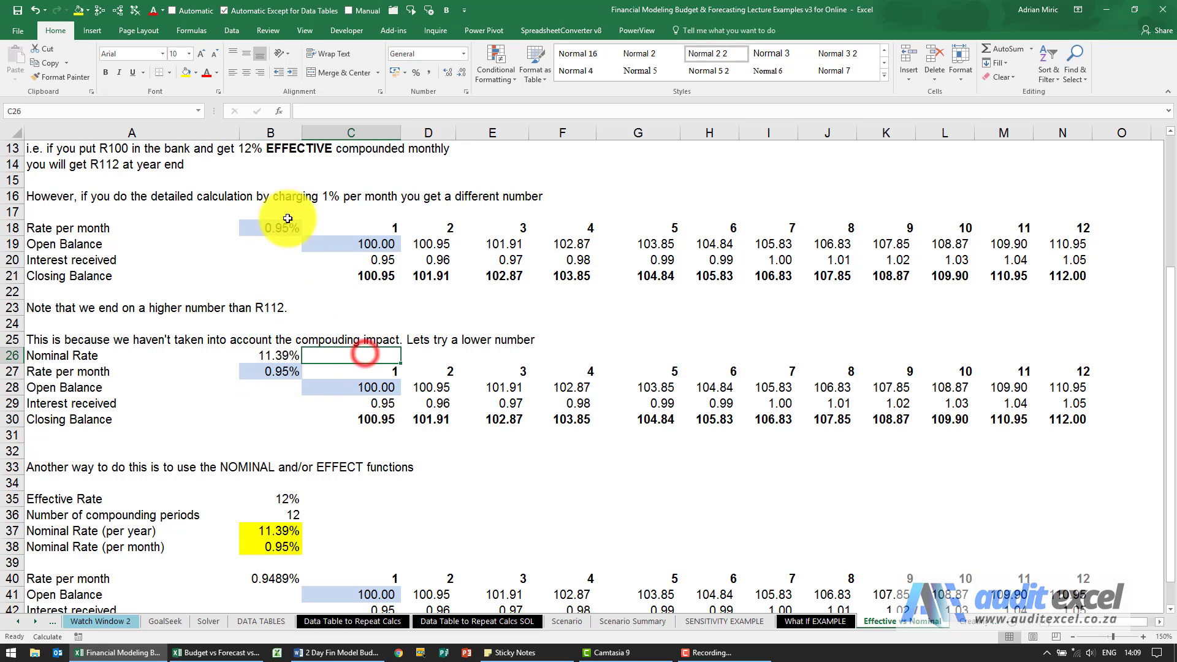
{"action": "left_click", "coordinate": [277, 110]}
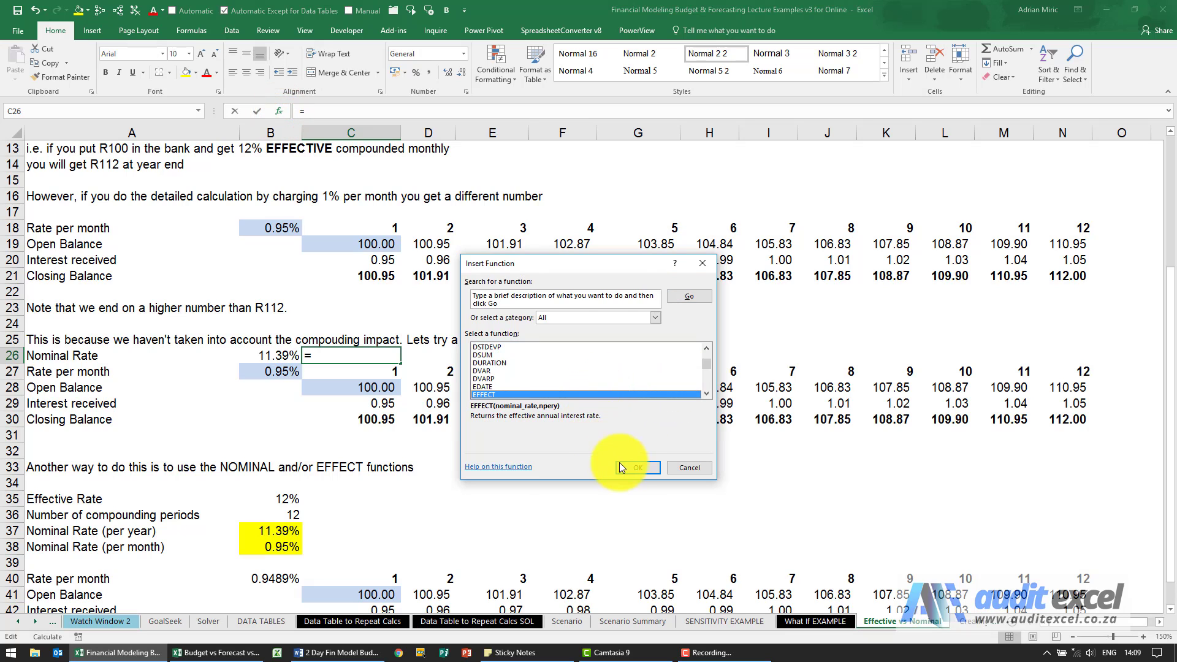
{"action": "left_click", "coordinate": [640, 467]}
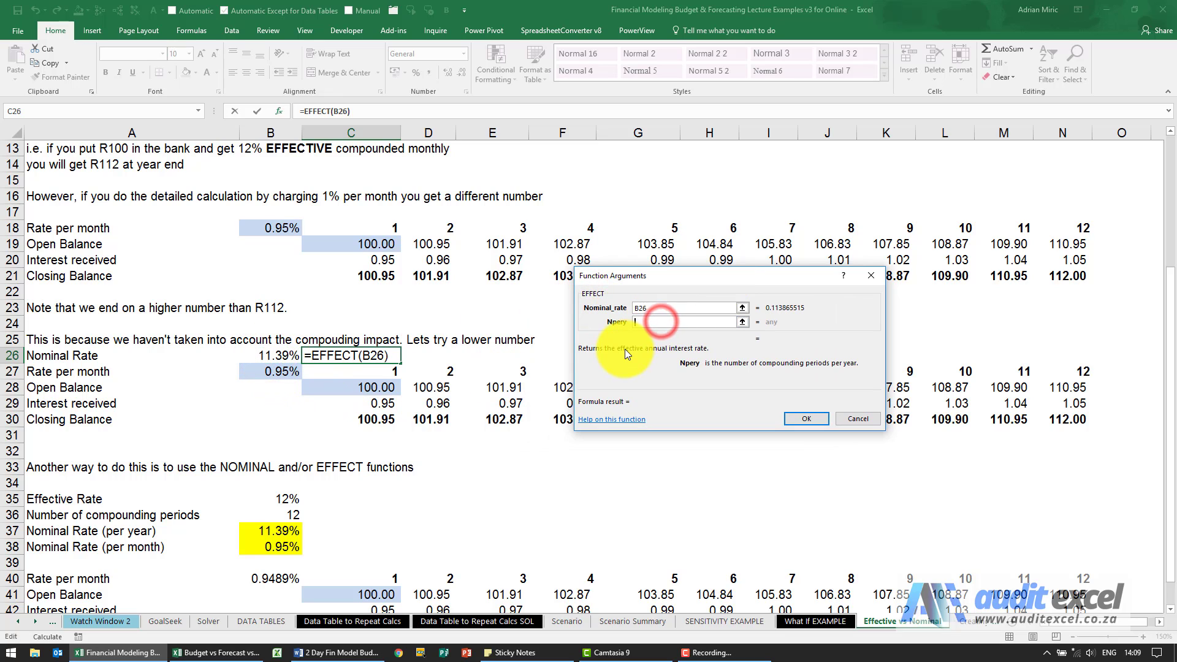
{"action": "type", "text": "12"}
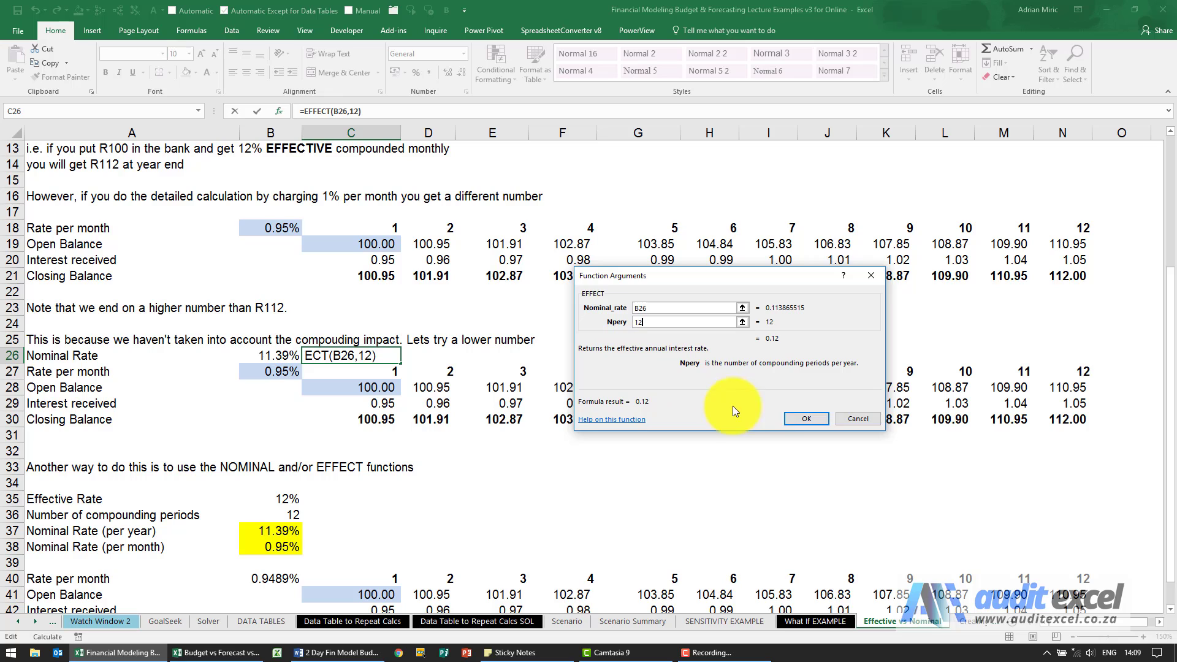
{"action": "left_click", "coordinate": [807, 418]}
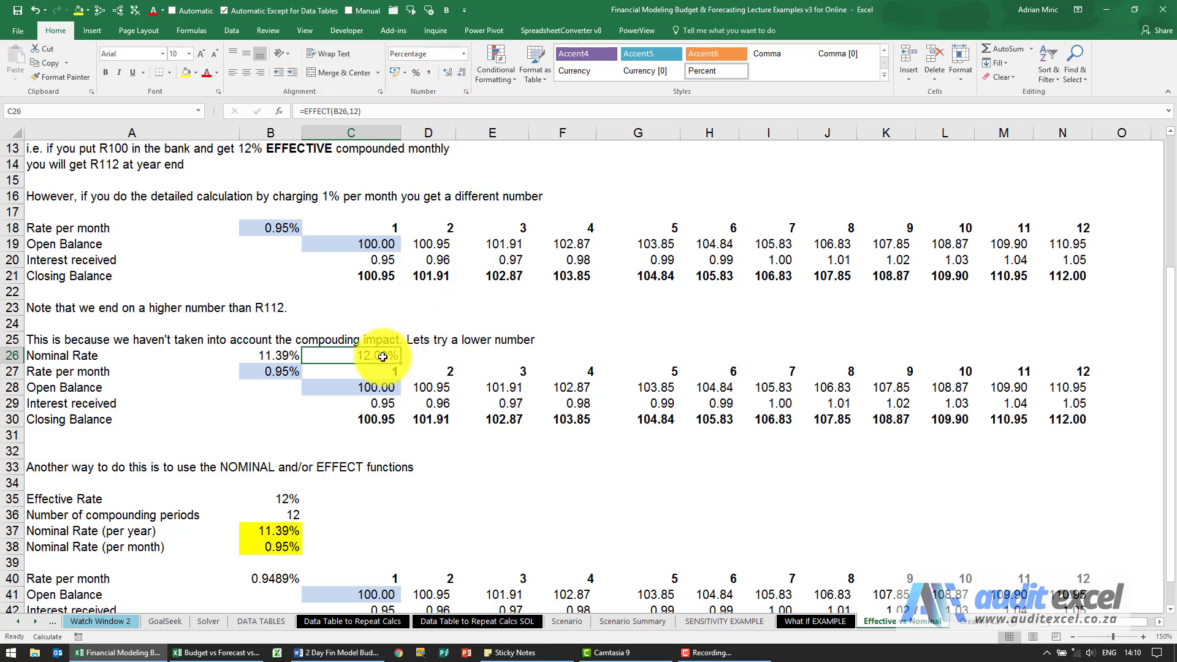
{"action": "mouse_move", "coordinate": [352, 367]}
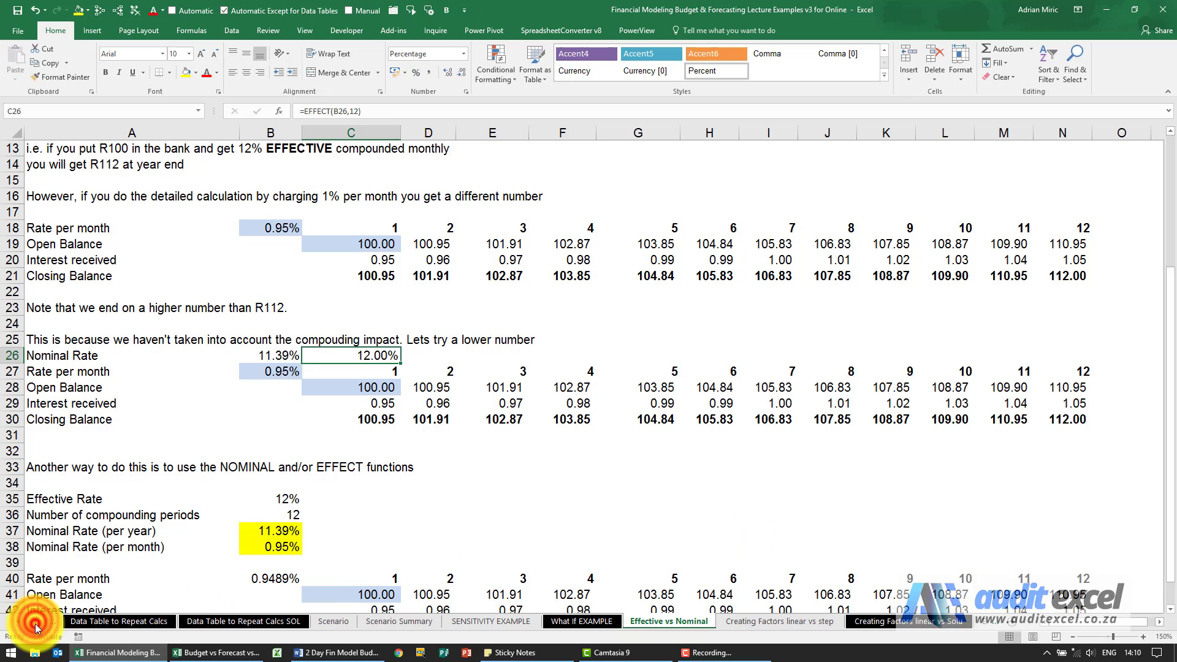
Step: On the Creating Factors sheet, enter =B4/12 in C4, a 0.005 monthly rate beside the 6% annual rate
{"action": "left_click", "coordinate": [780, 621]}
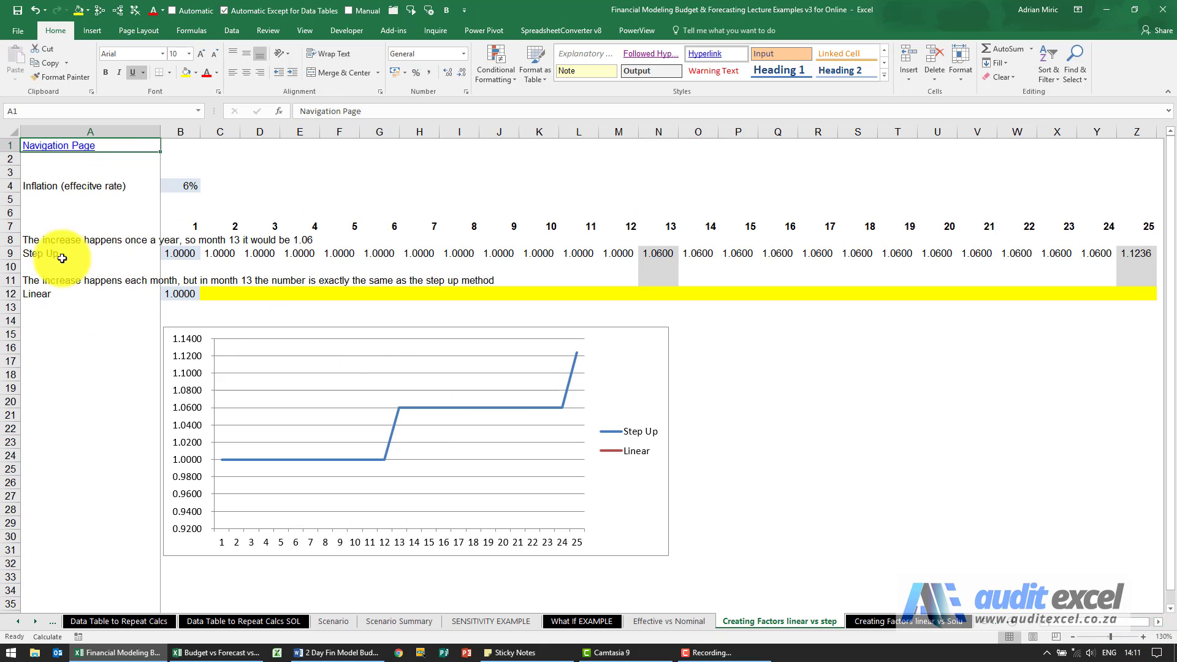
{"action": "mouse_move", "coordinate": [44, 187]}
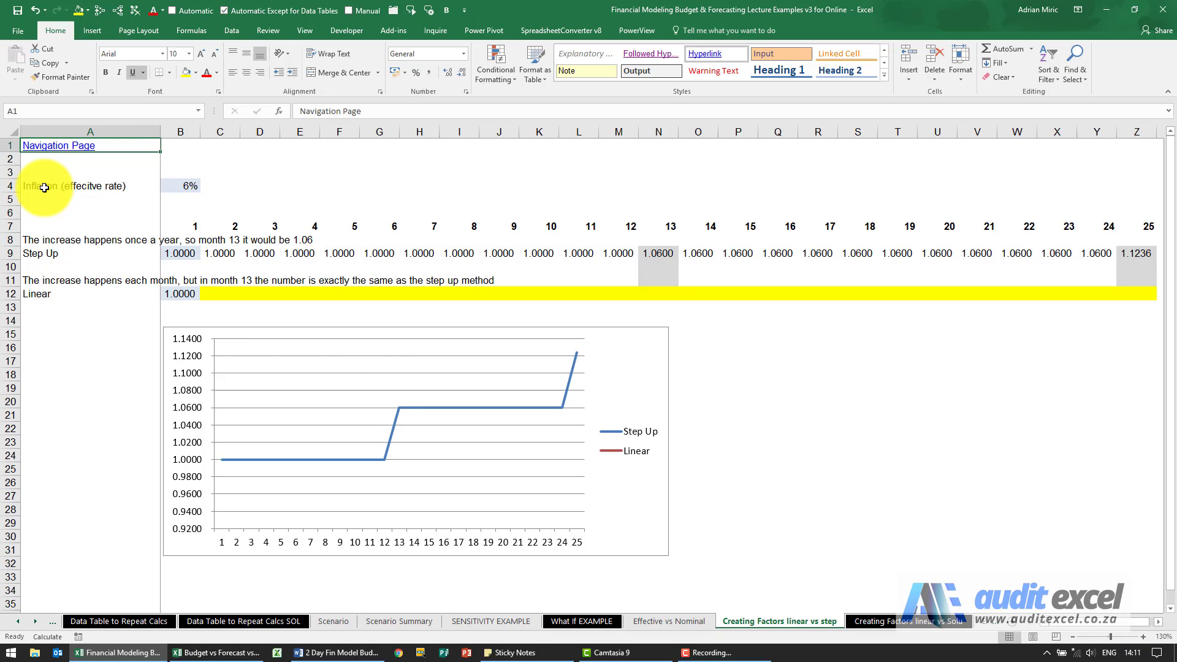
{"action": "left_click", "coordinate": [80, 186]}
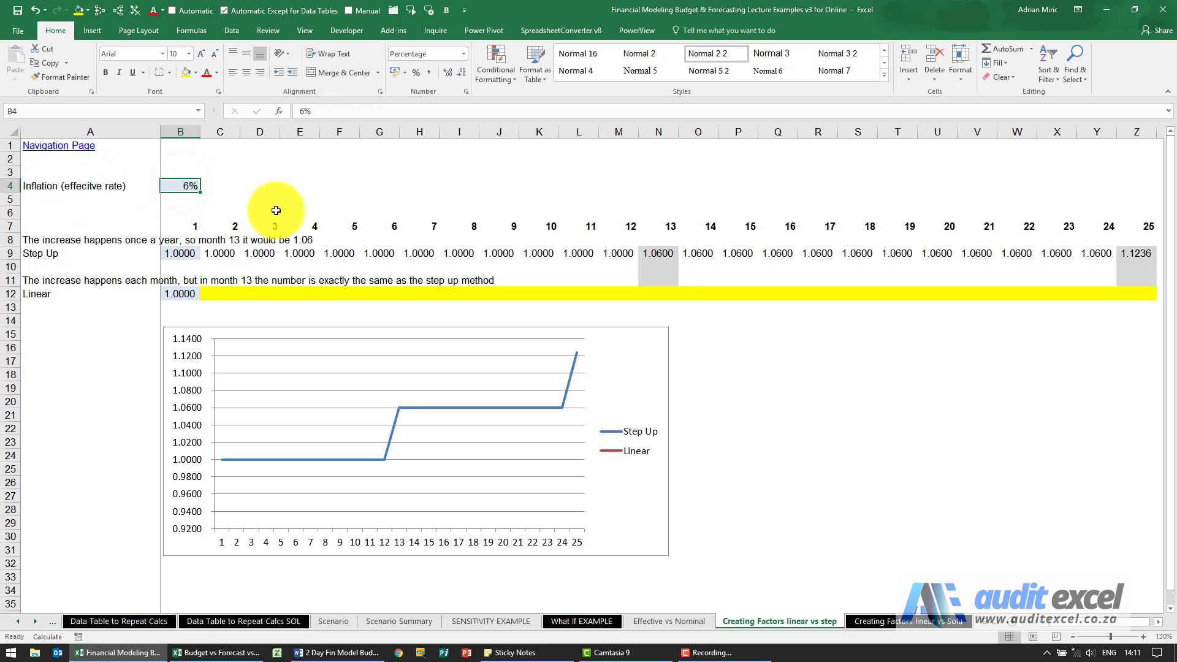
{"action": "mouse_move", "coordinate": [216, 431]}
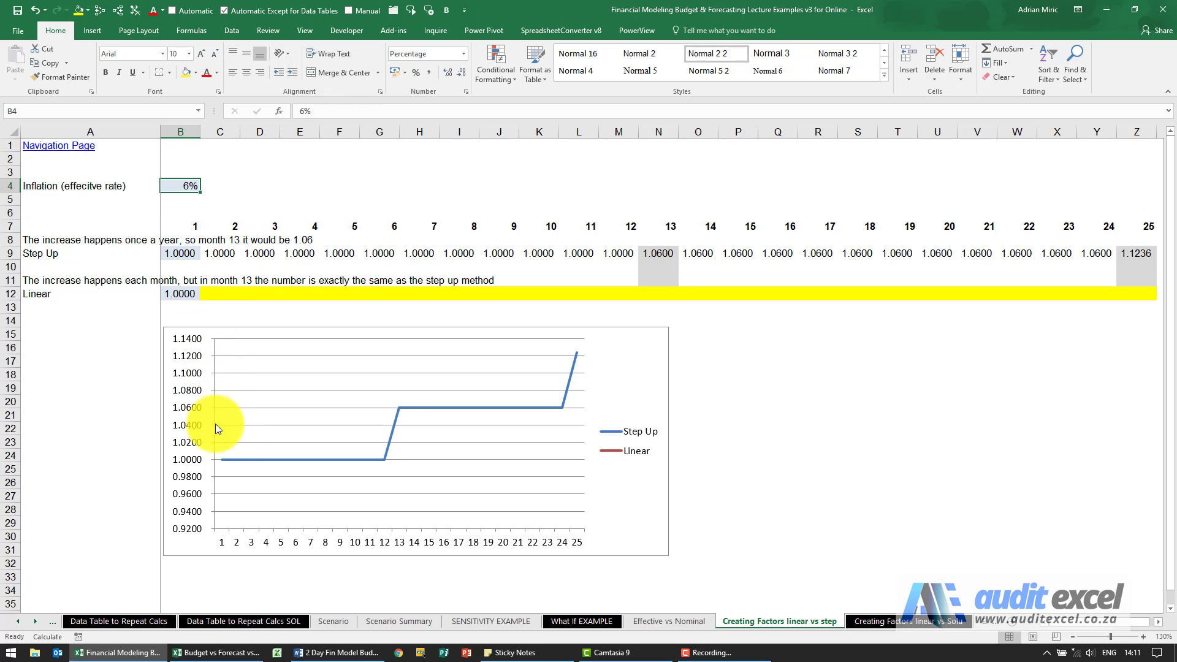
{"action": "mouse_move", "coordinate": [225, 465]}
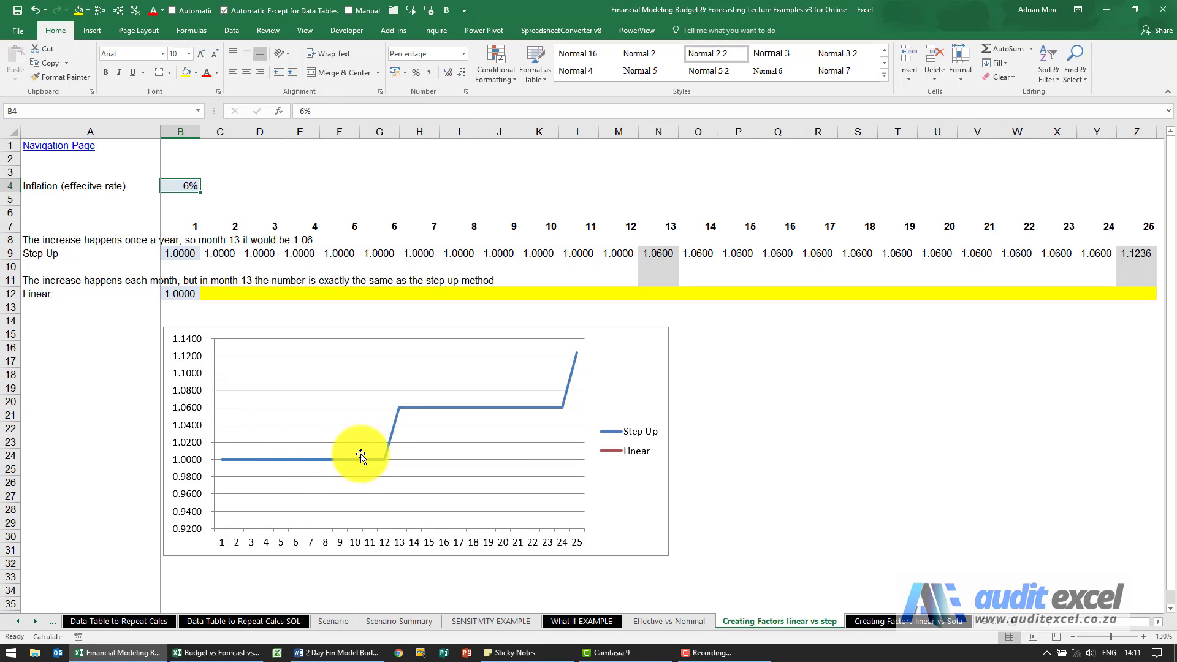
{"action": "mouse_move", "coordinate": [410, 412]}
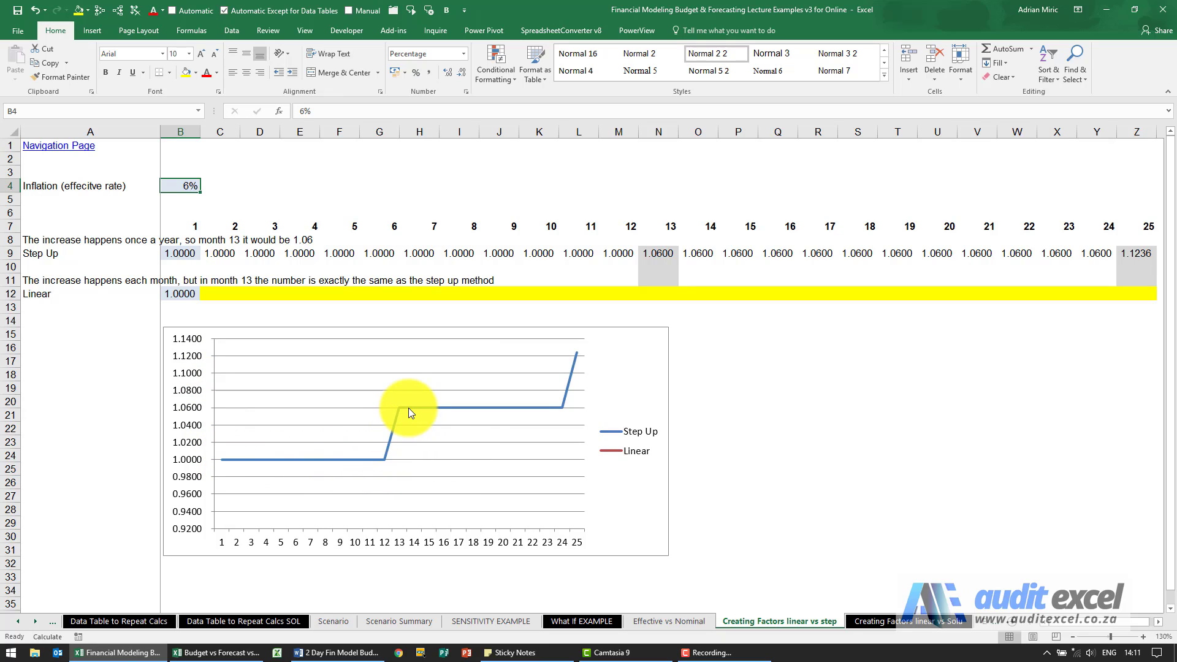
{"action": "mouse_move", "coordinate": [409, 412]}
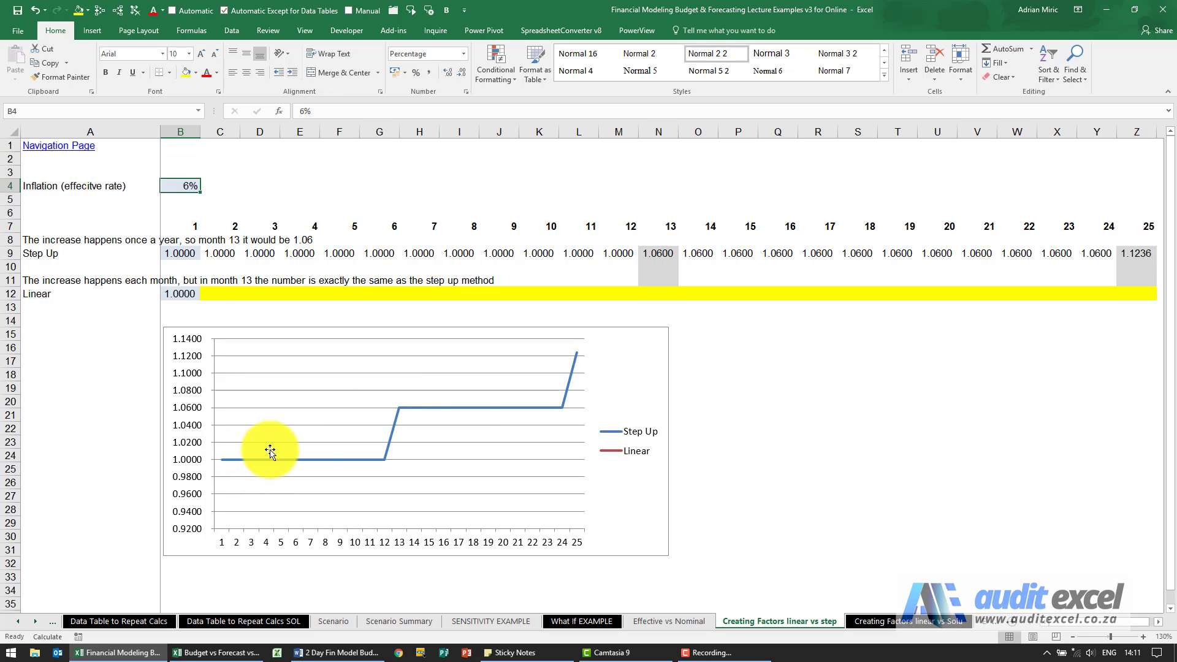
{"action": "mouse_move", "coordinate": [400, 414]}
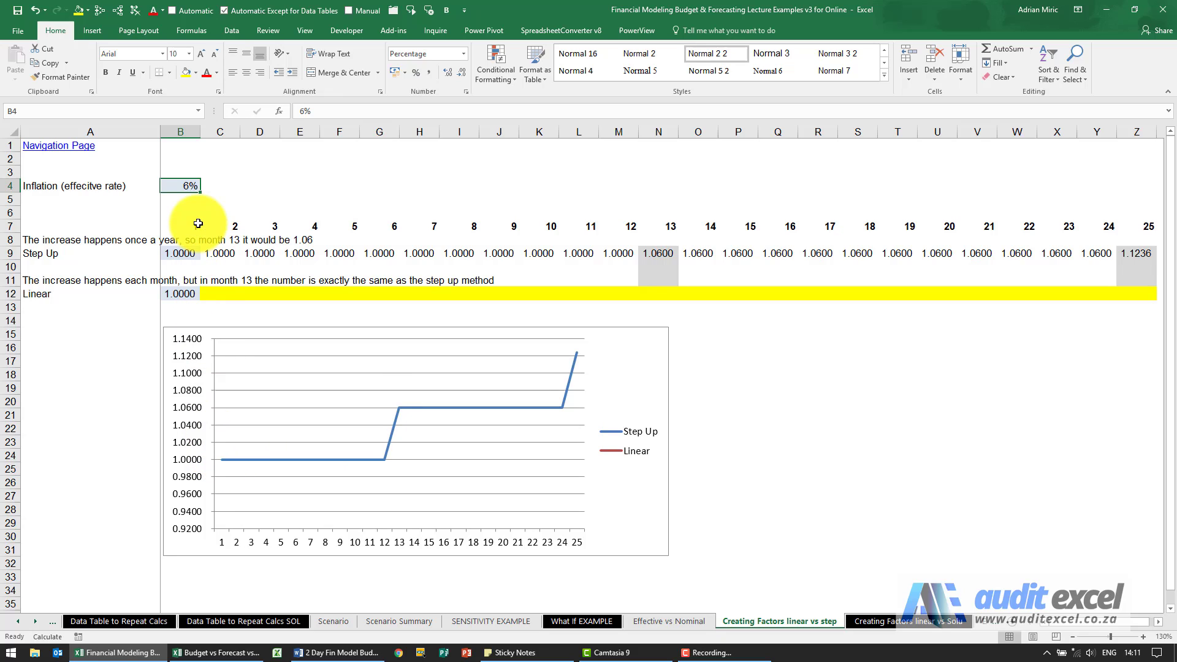
{"action": "mouse_move", "coordinate": [207, 198]}
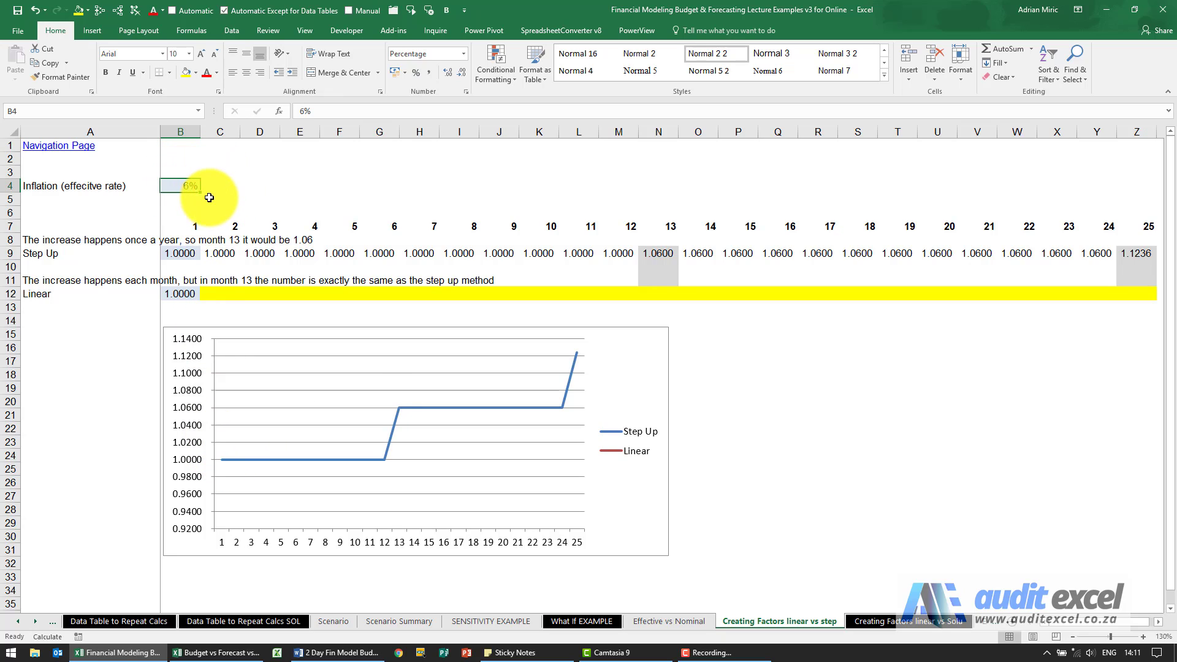
{"action": "left_click", "coordinate": [179, 252]}
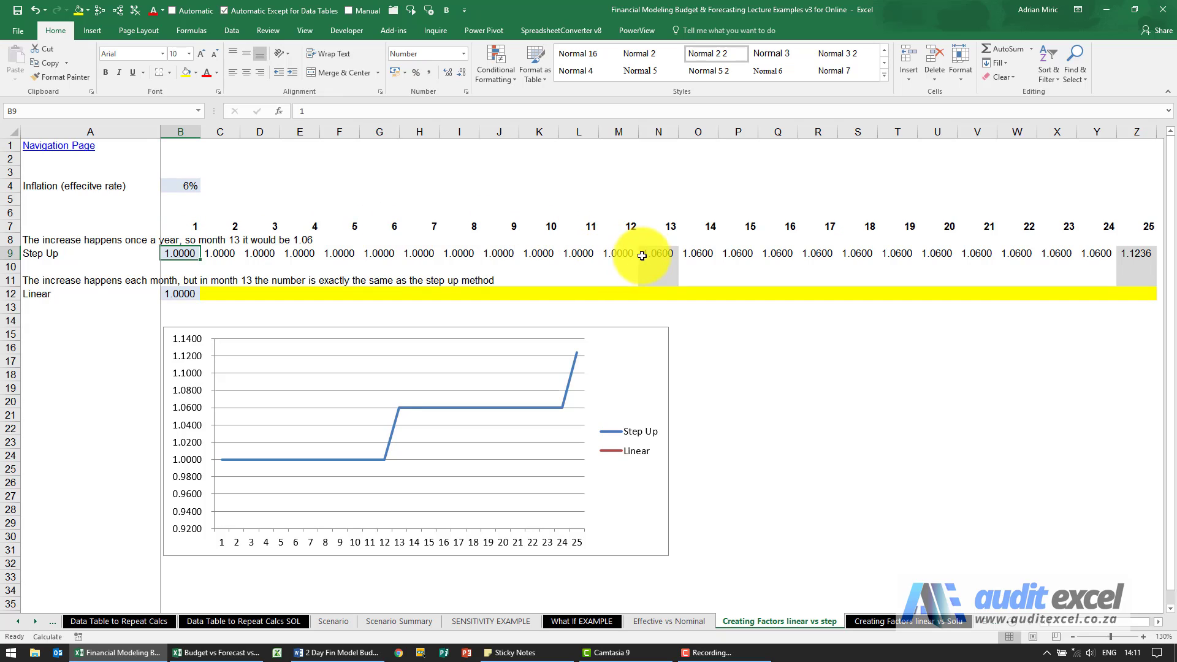
{"action": "left_click", "coordinate": [657, 253]}
{"action": "type", "text": "0.005"}
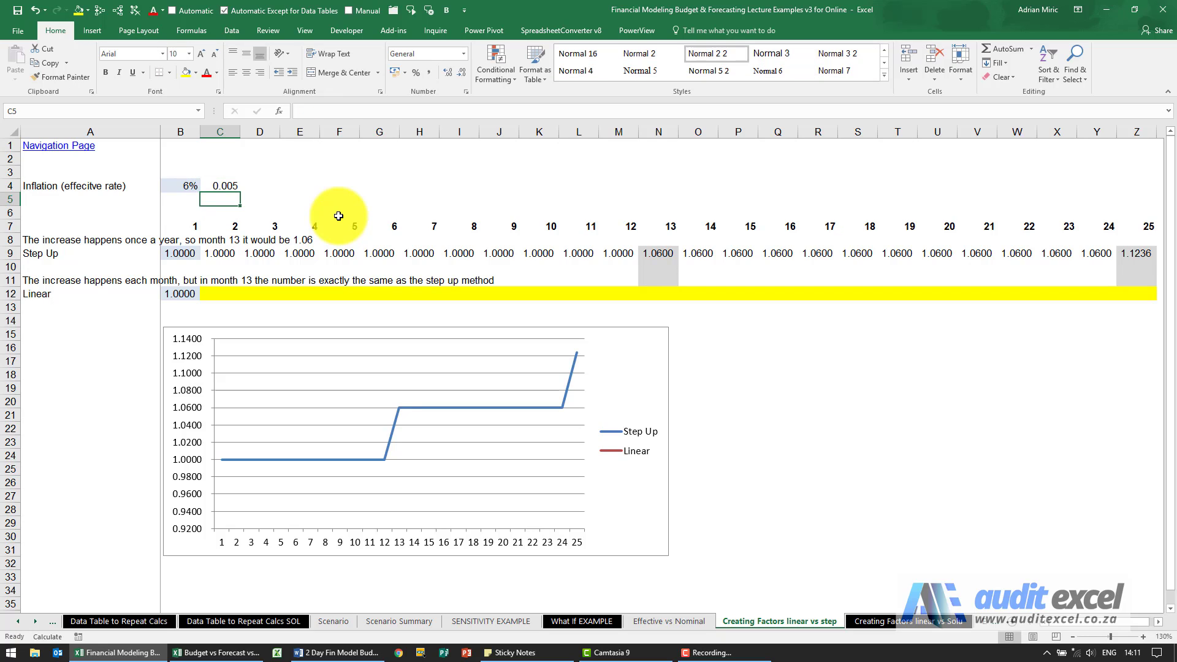
Step: Fill the Linear row C12:N12 with =B12*(1+$C$4), compounding to 1.0617 at month 13
{"action": "left_click", "coordinate": [219, 294]}
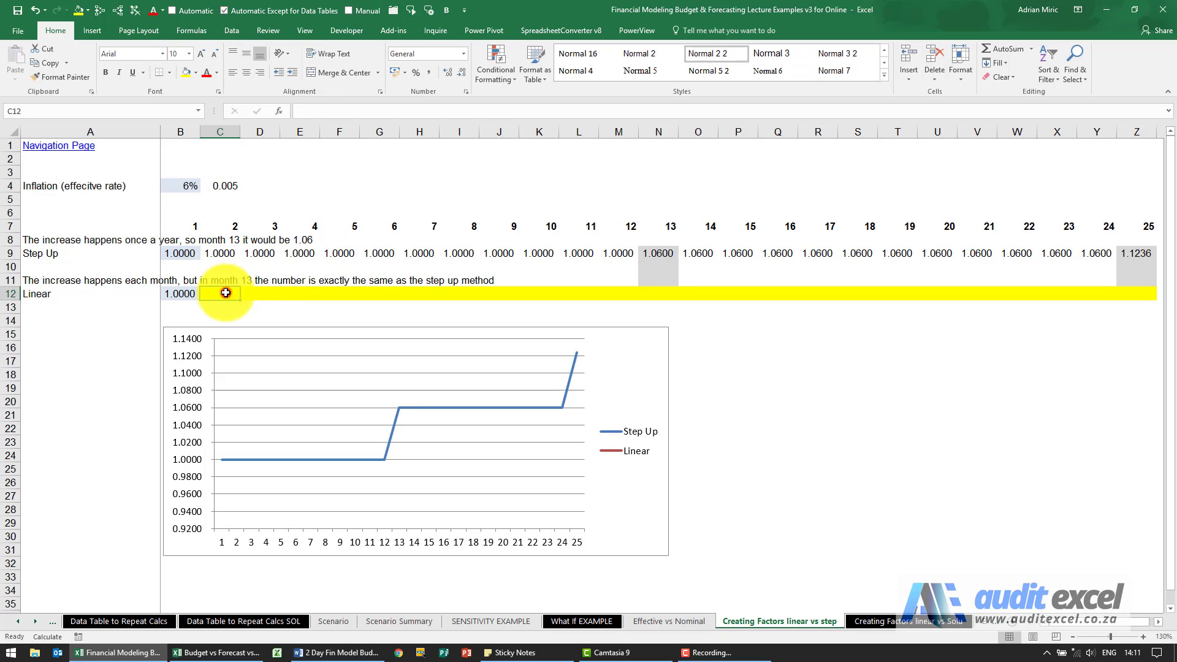
{"action": "type", "text": "=B12"}
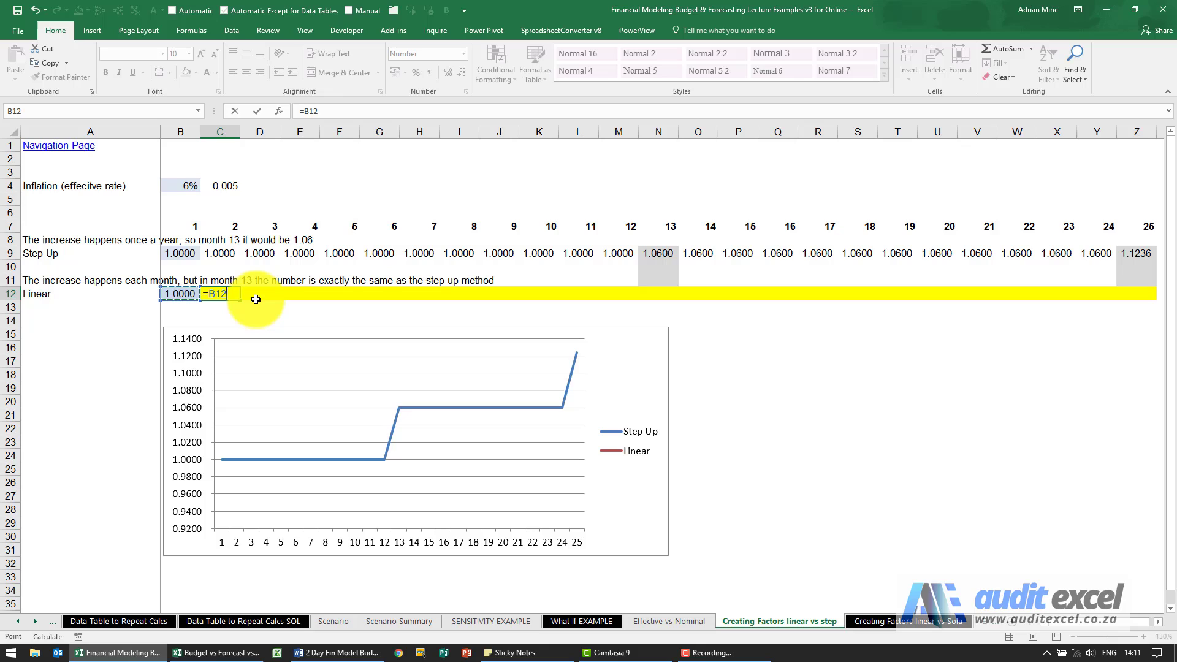
{"action": "type", "text": "*("}
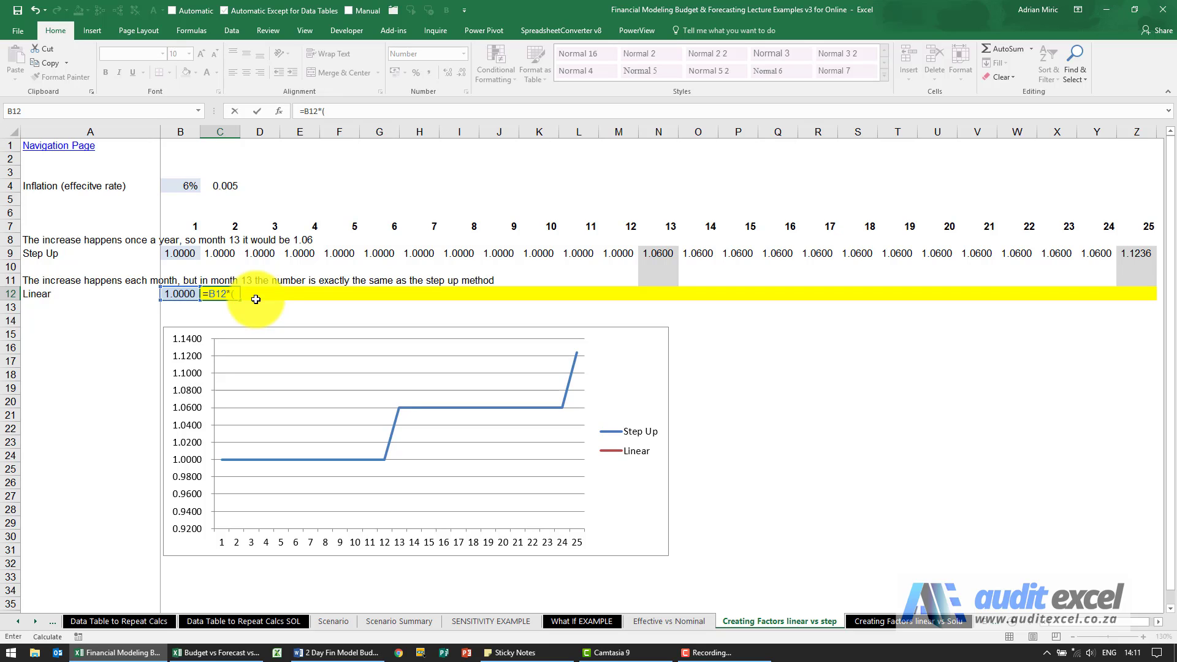
{"action": "type", "text": "1+"}
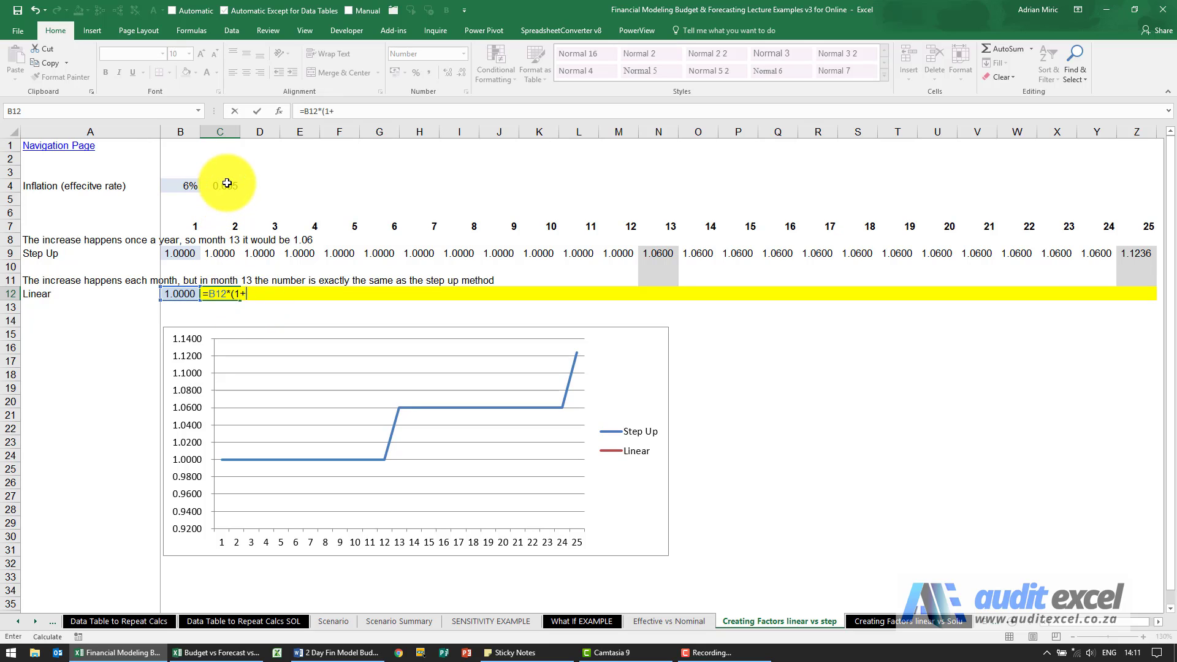
{"action": "left_click", "coordinate": [219, 184]}
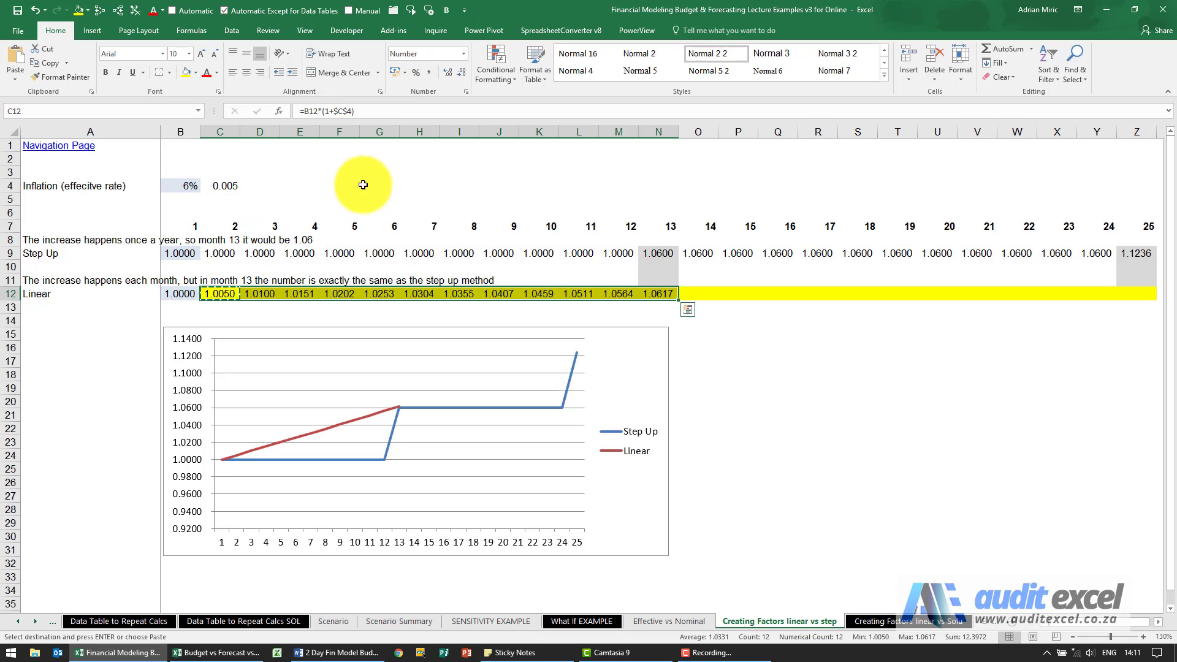
{"action": "mouse_move", "coordinate": [228, 277]}
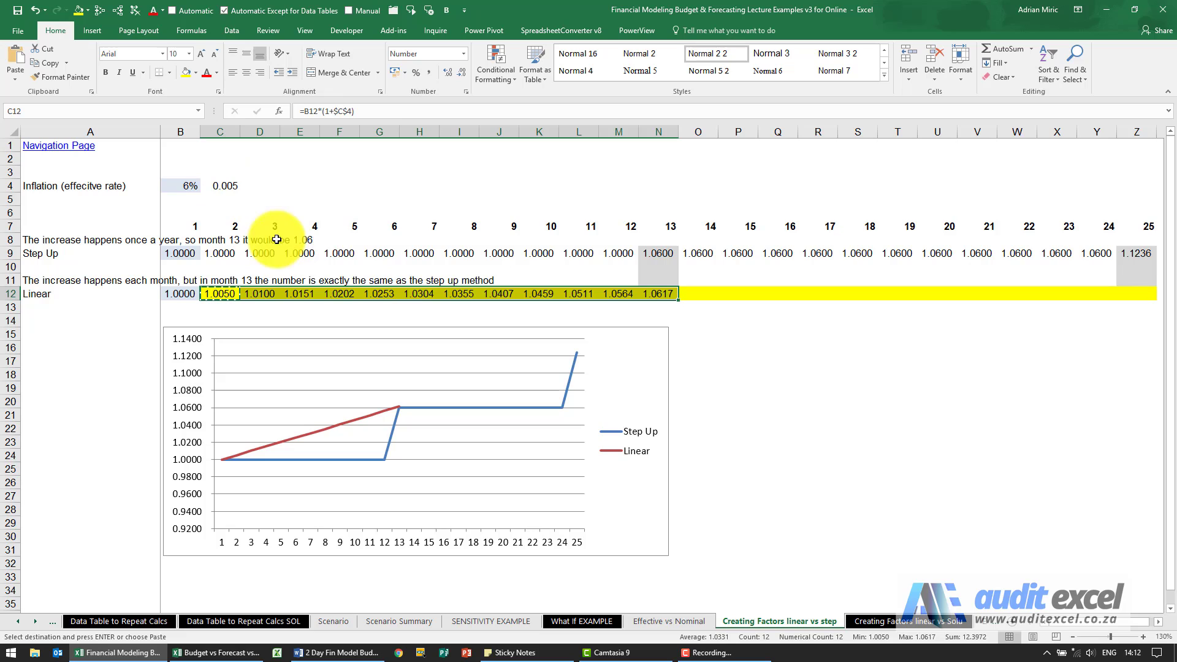
{"action": "left_click", "coordinate": [659, 295]}
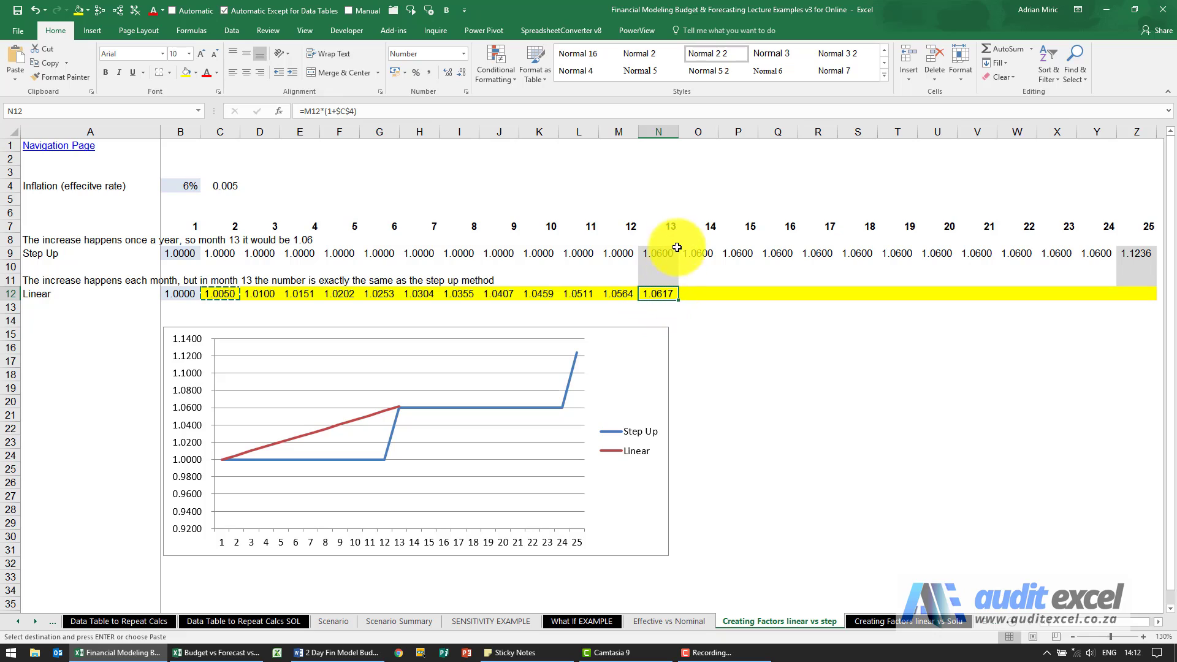
{"action": "mouse_move", "coordinate": [651, 253]}
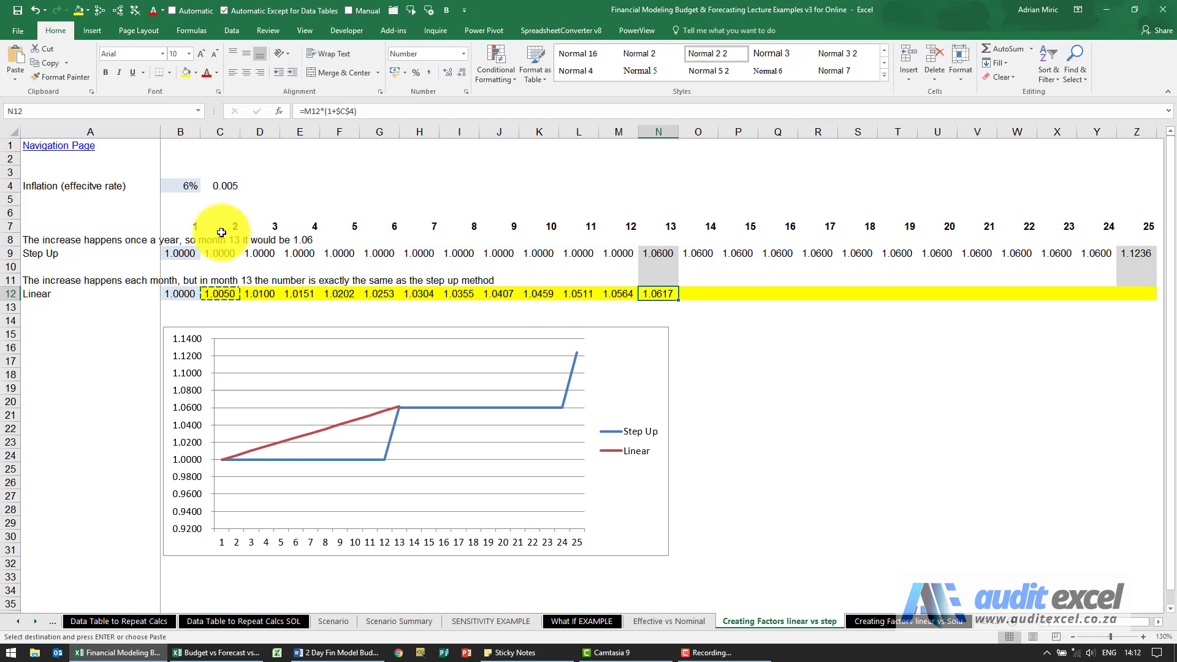
{"action": "mouse_move", "coordinate": [115, 223]}
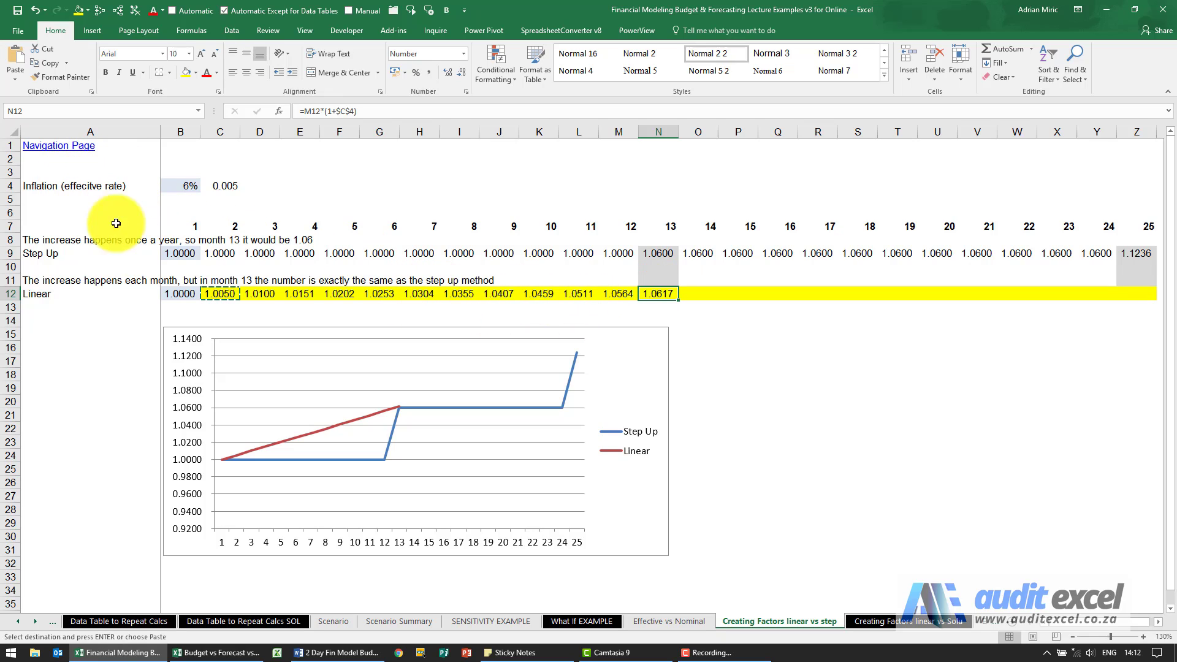
{"action": "mouse_move", "coordinate": [550, 293]}
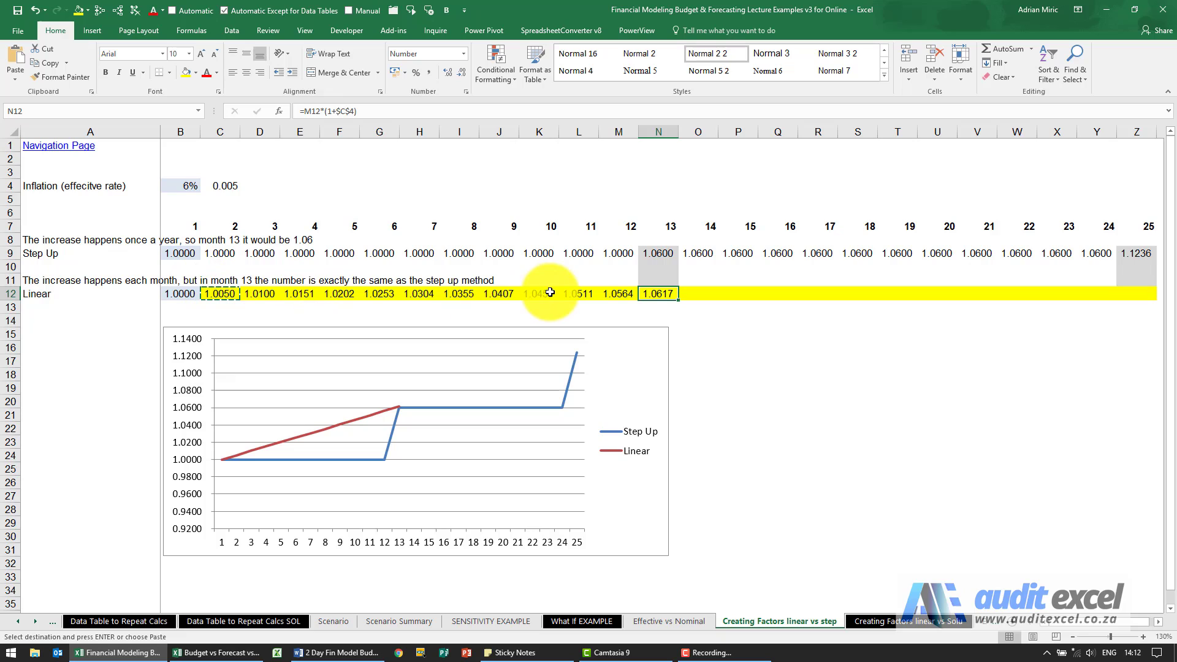
{"action": "mouse_move", "coordinate": [228, 187]}
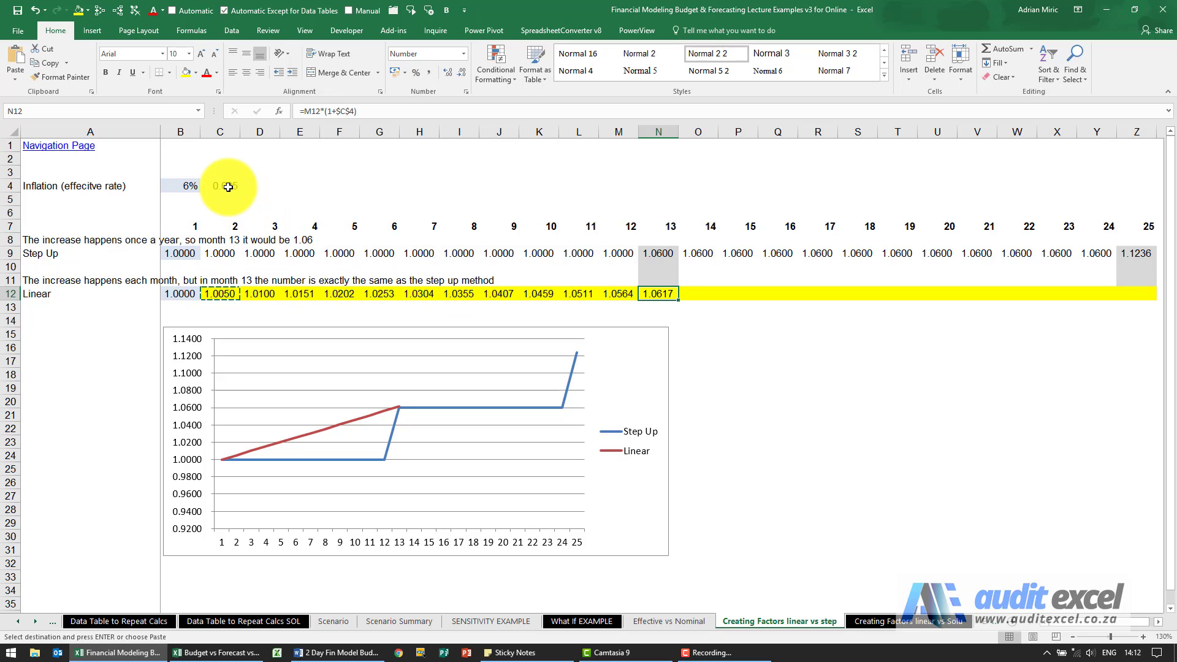
{"action": "left_click", "coordinate": [220, 186]}
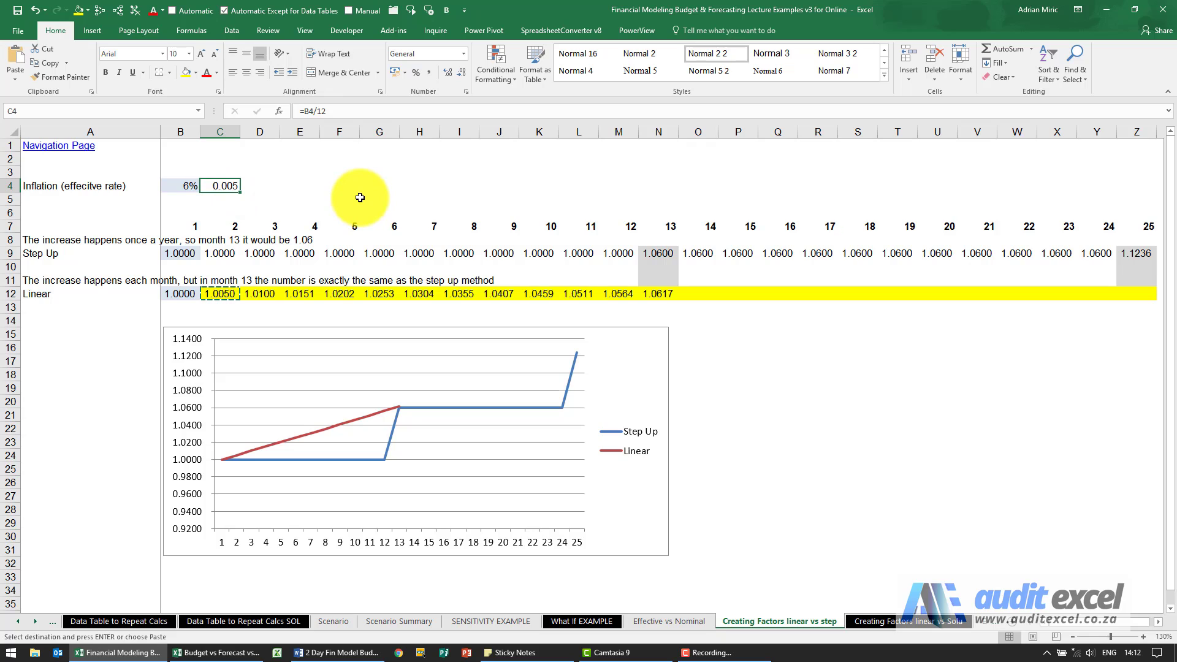
Step: Replace C4's monthly rate with =NOMINAL(B4,12) from the 6% effective rate
{"action": "key", "text": "Delete"}
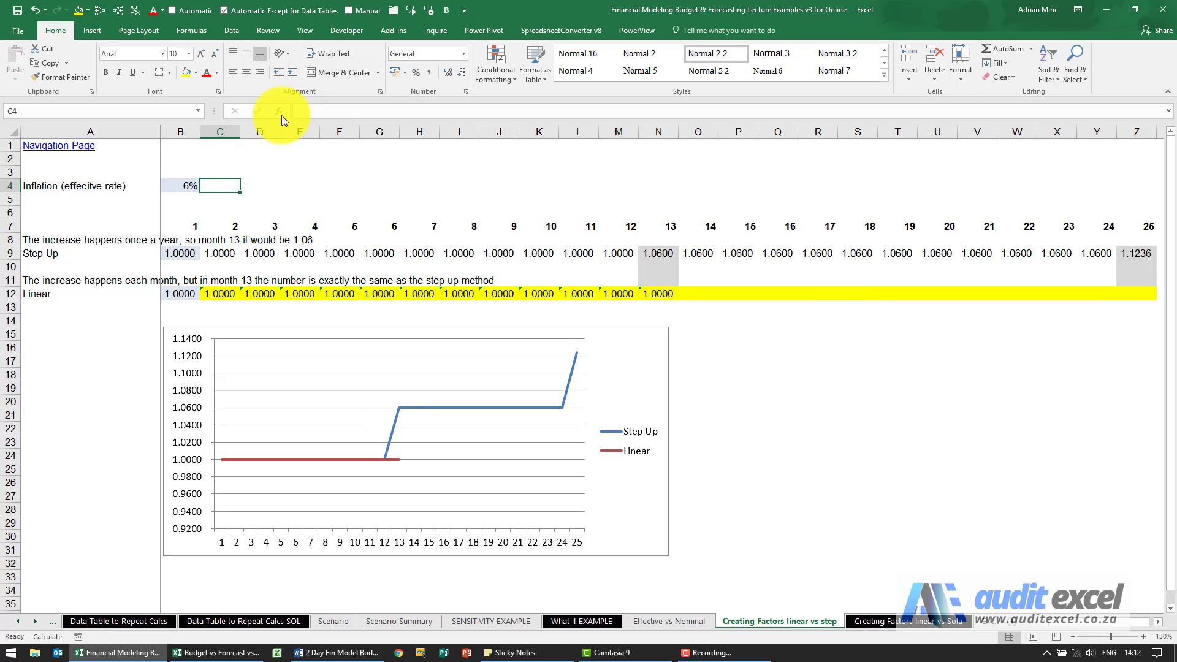
{"action": "left_click", "coordinate": [278, 110]}
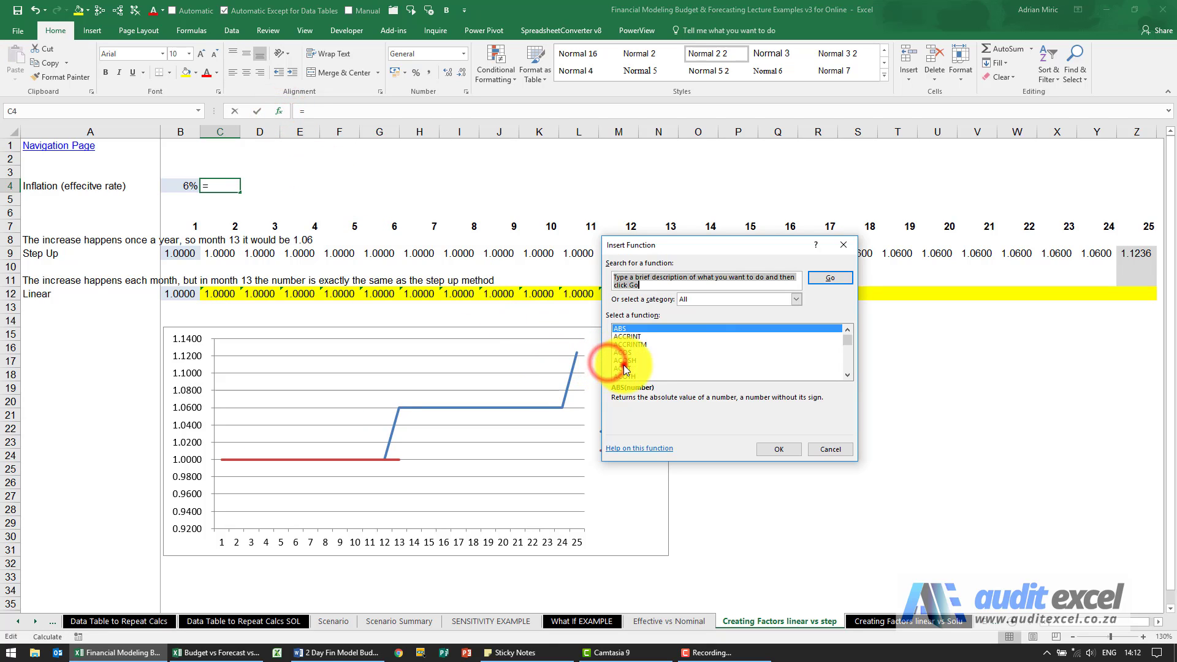
{"action": "left_click", "coordinate": [831, 449]}
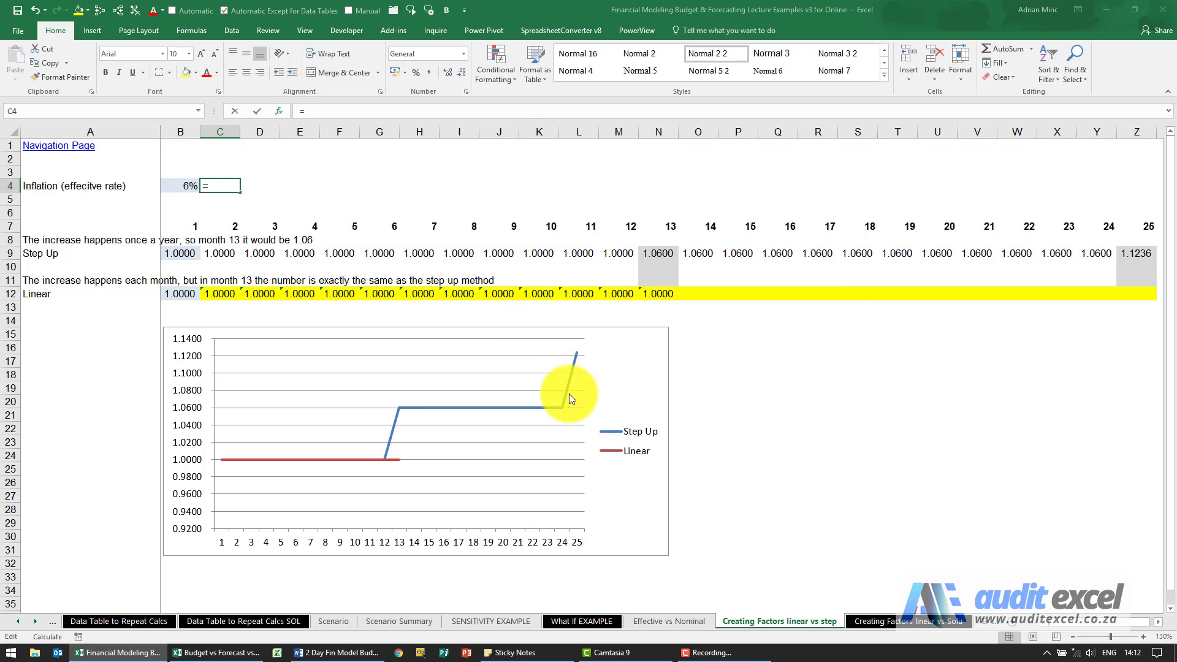
{"action": "type", "text": "=NOMINAL(B4"}
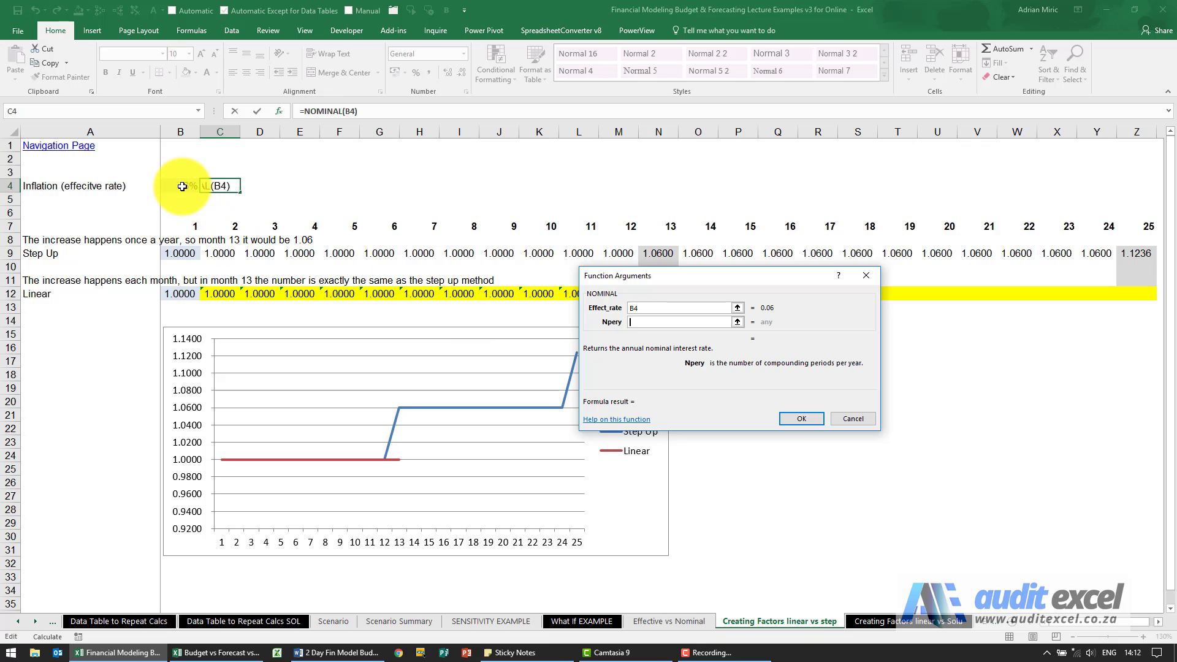
{"action": "type", "text": "12"}
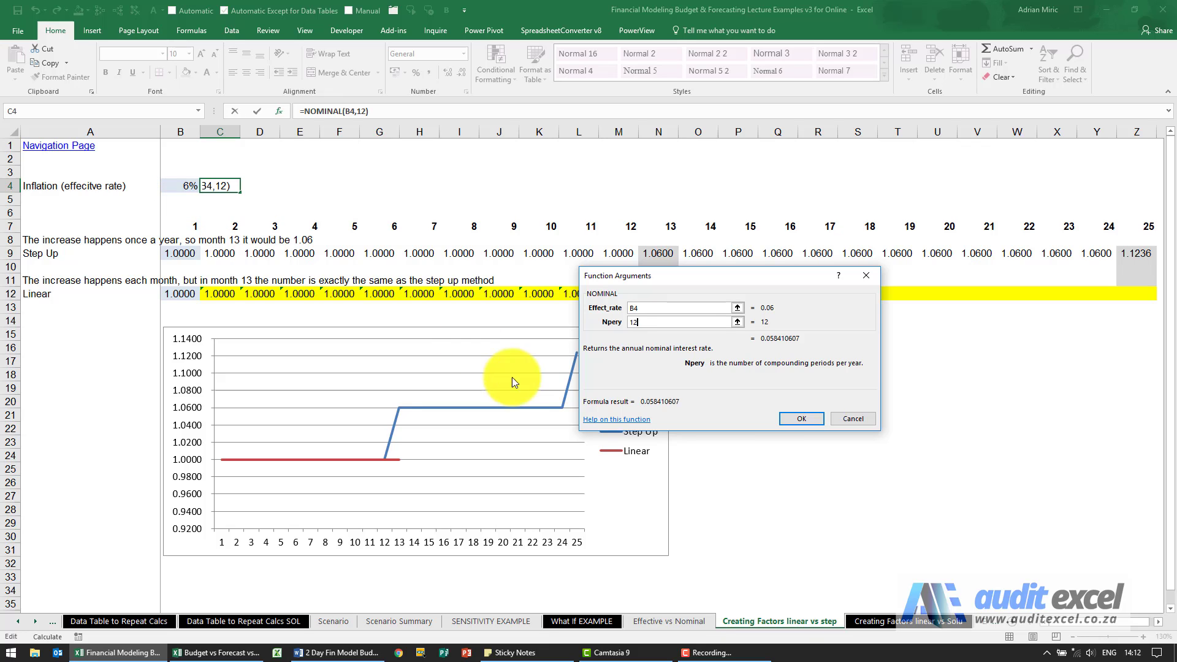
{"action": "left_click", "coordinate": [802, 418]}
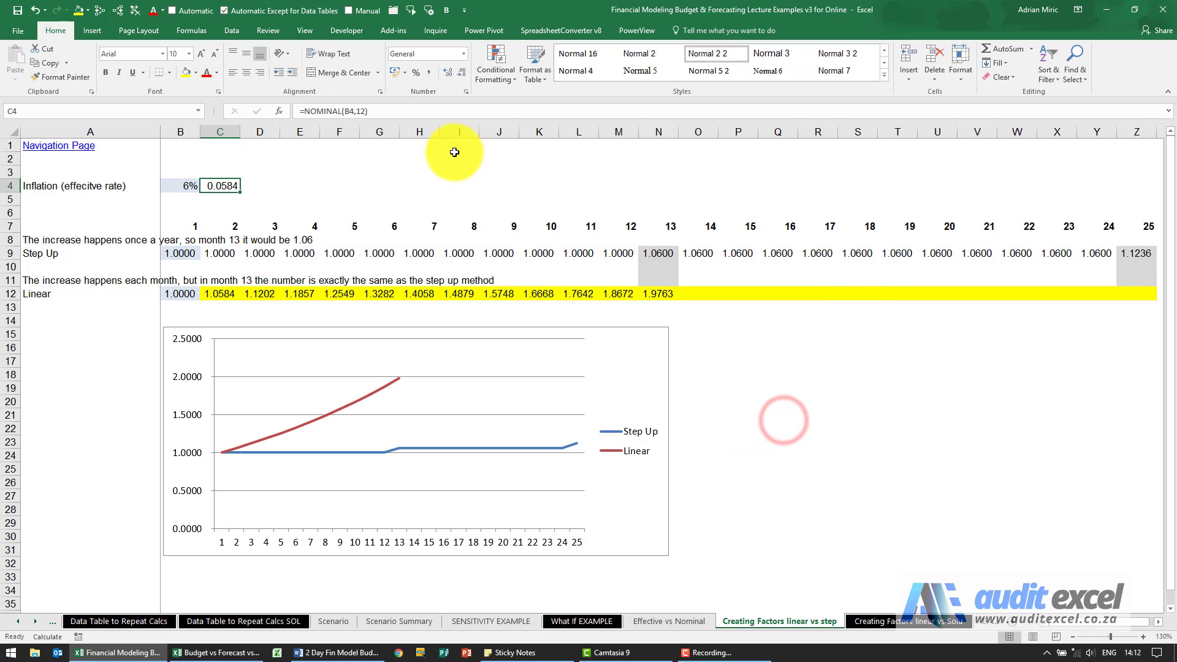
Step: Format C4 as a percentage with one more decimal, showing 5.84%
{"action": "left_click", "coordinate": [416, 71]}
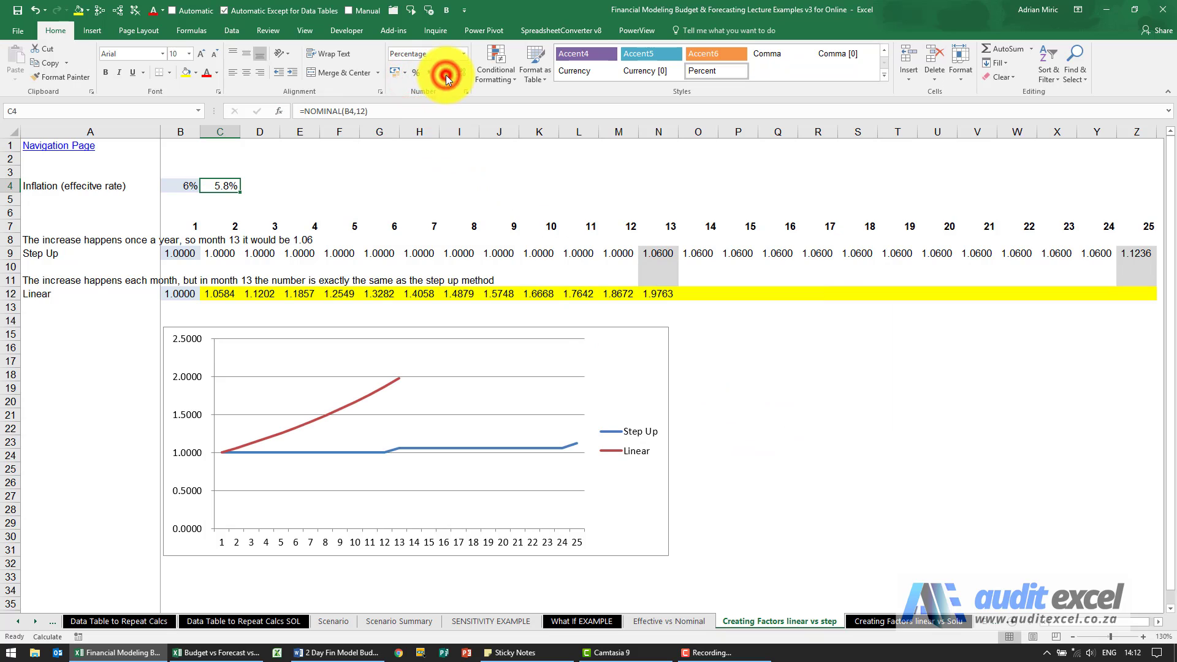
{"action": "left_click", "coordinate": [448, 72]}
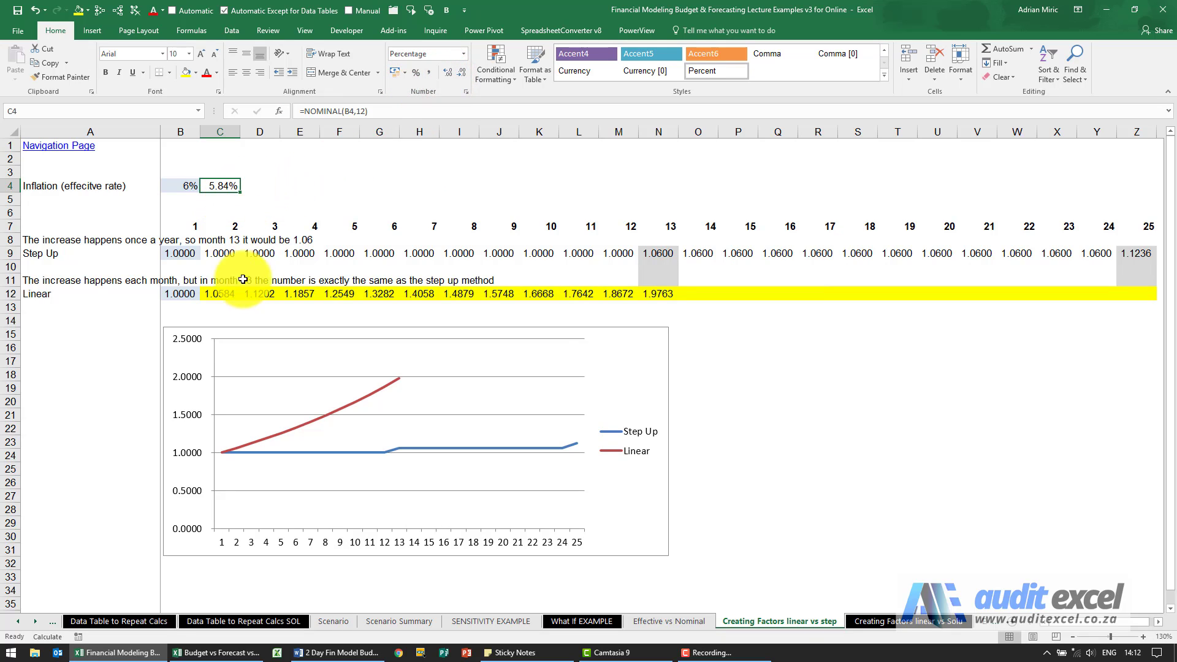
{"action": "double_click", "coordinate": [219, 186]}
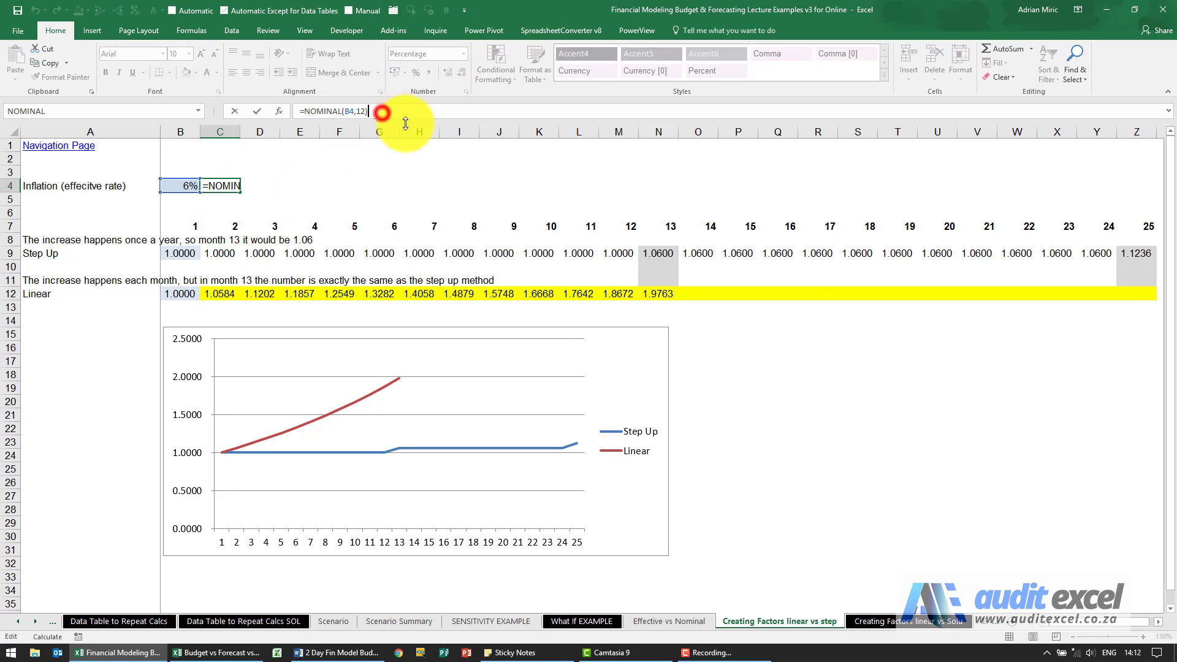
Step: Append /12 to C4's NOMINAL formula, giving 0.49% so Linear reaches 1.0600 at month 13
{"action": "type", "text": "/12"}
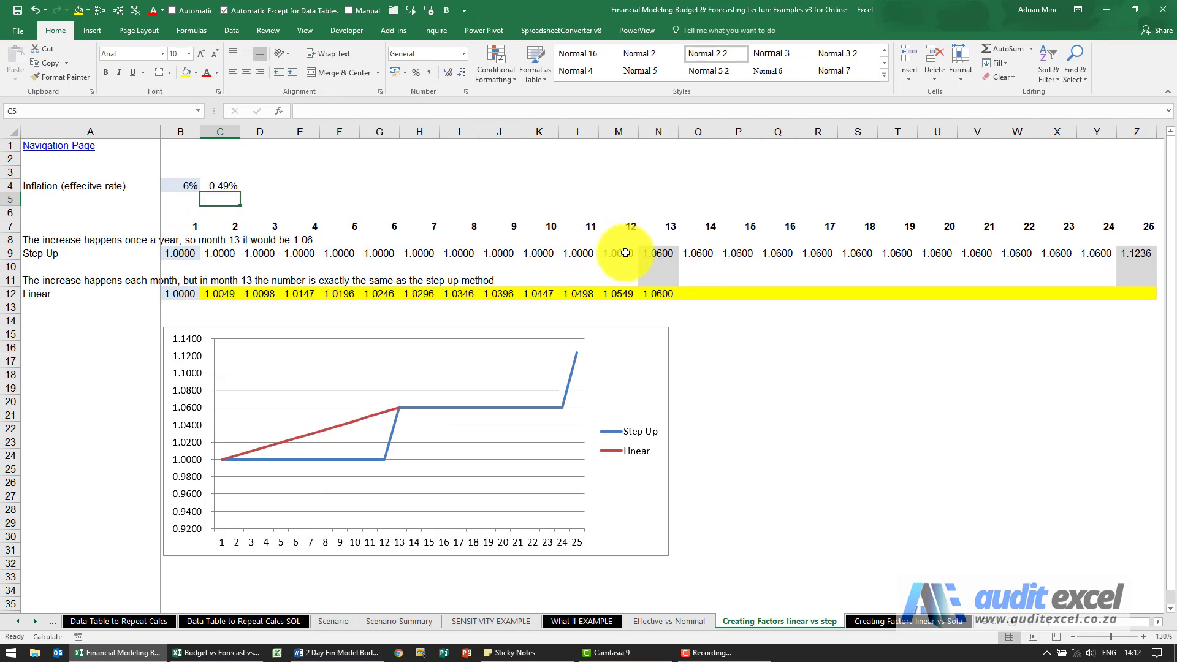
{"action": "mouse_move", "coordinate": [378, 295]}
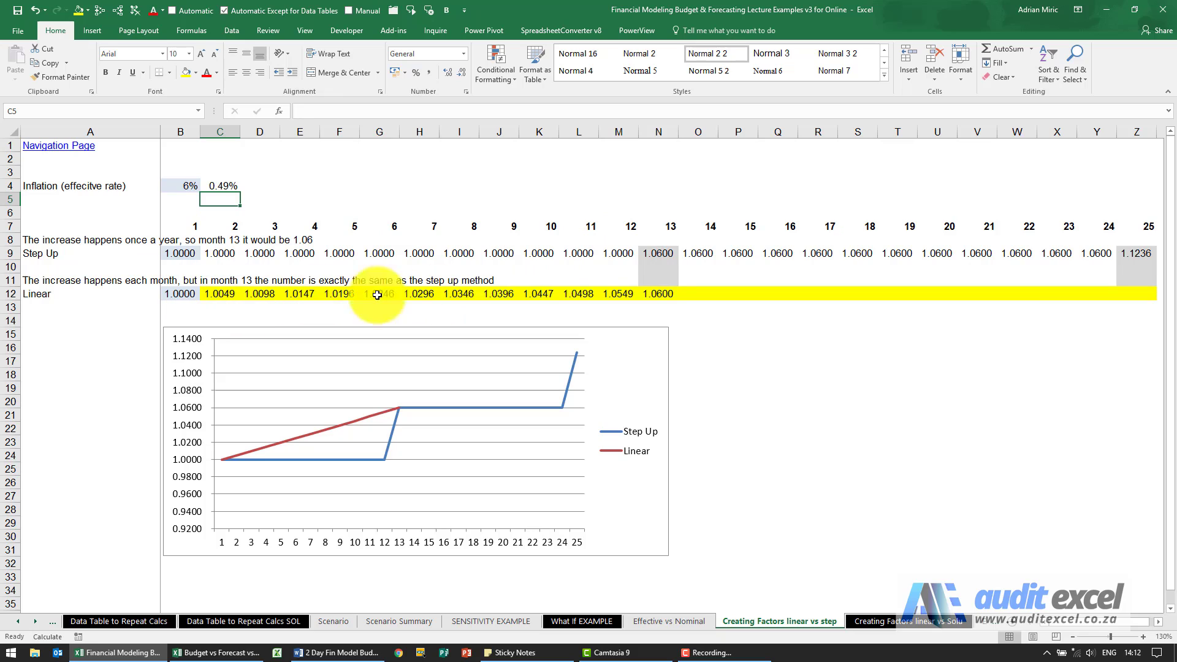
{"action": "mouse_move", "coordinate": [675, 284]}
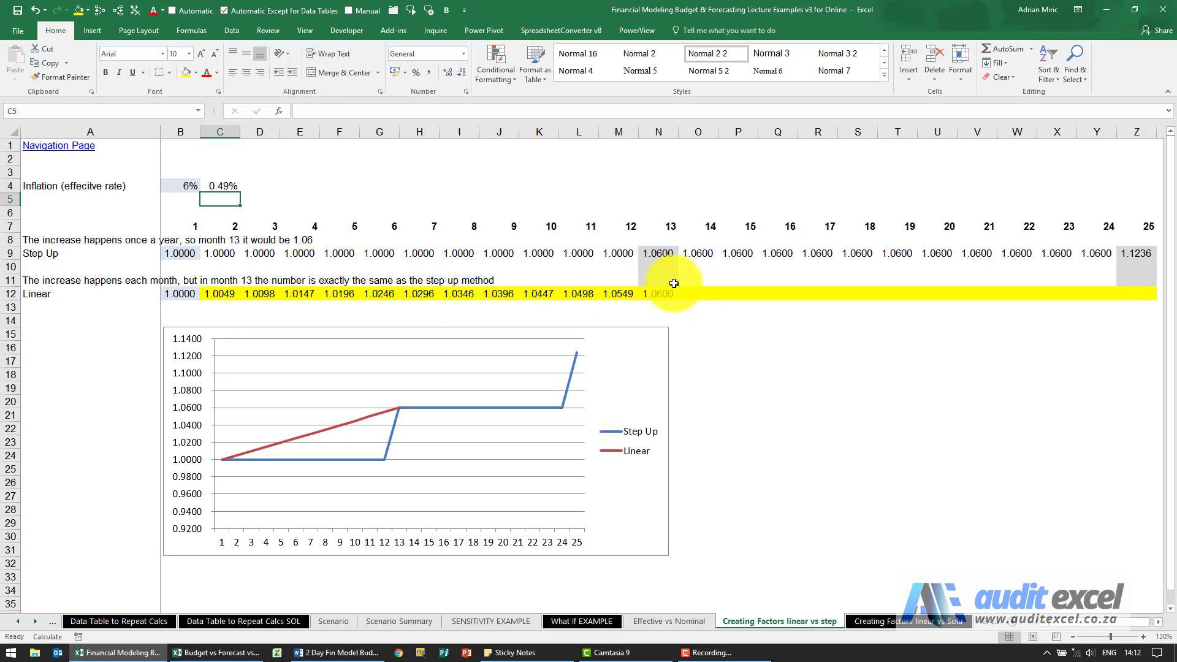
Step: Select the month-13 Linear factor cell N12 as the source to extend the row to month 25
{"action": "left_click", "coordinate": [657, 294]}
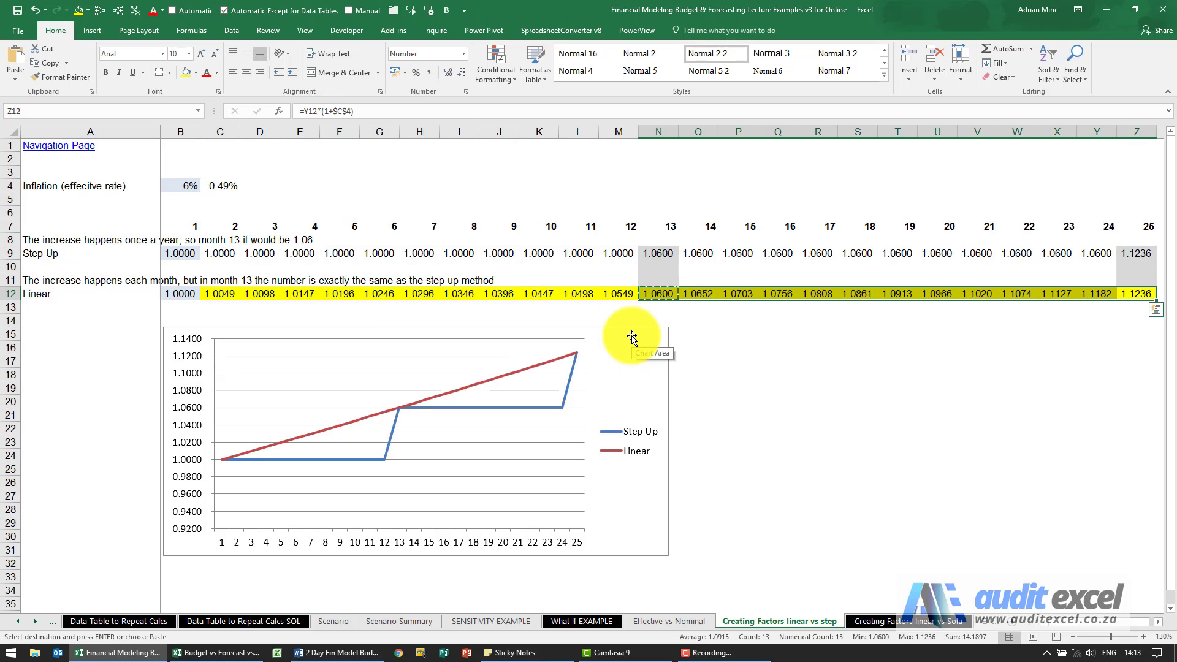
{"action": "mouse_move", "coordinate": [1015, 313]}
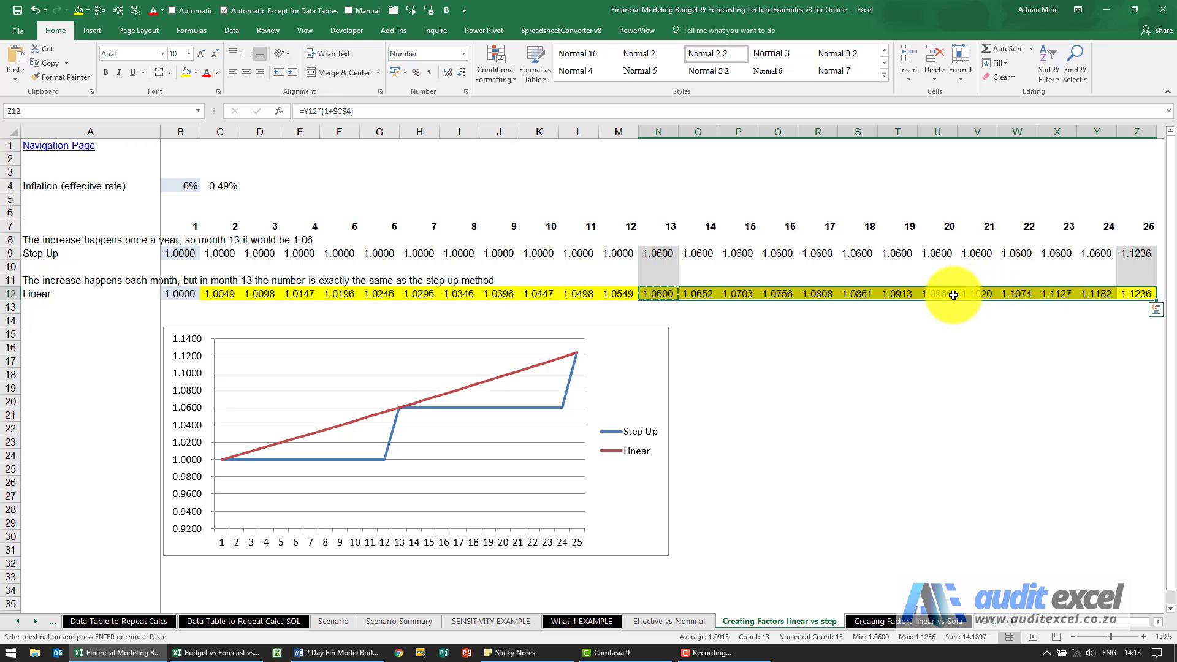
{"action": "mouse_move", "coordinate": [1139, 252]}
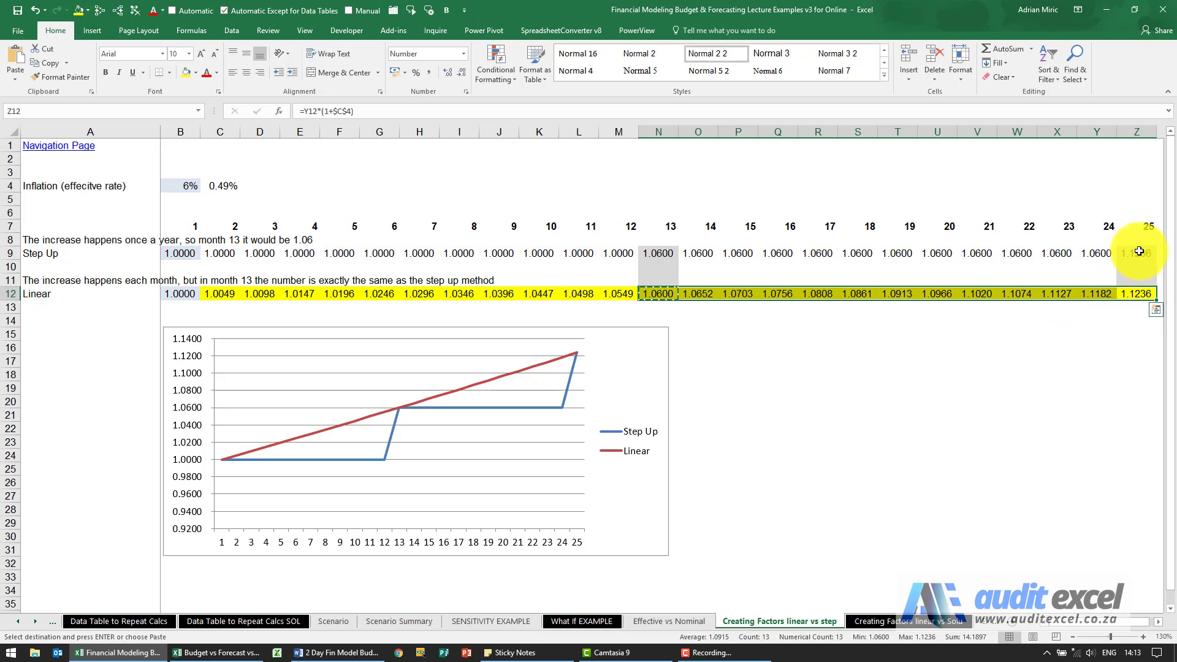